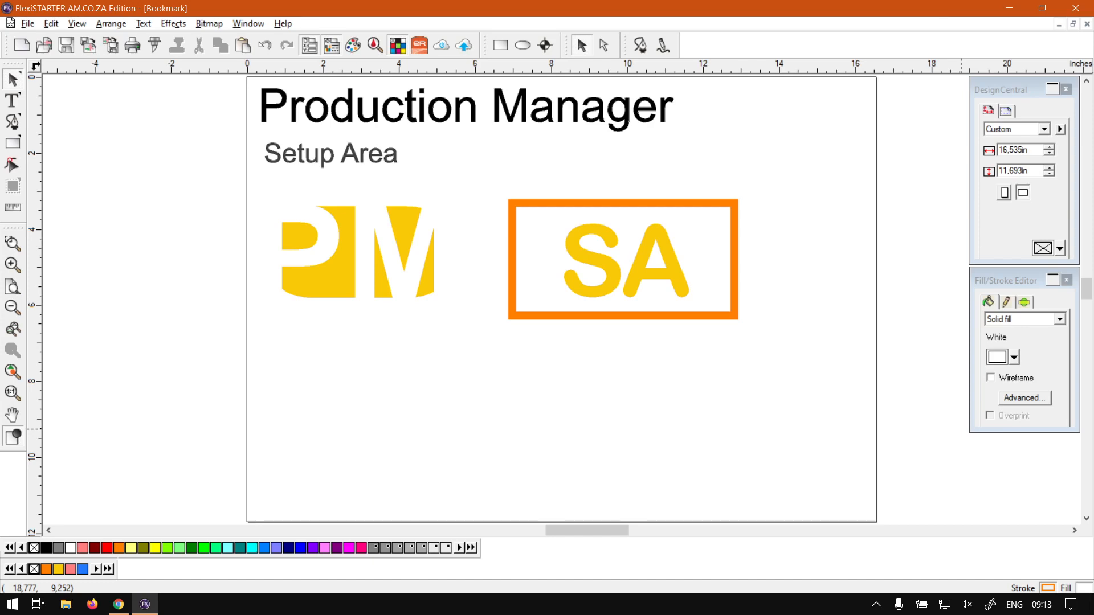
Select the AM-Generic DMPL setup and browse its and the AM.CO.ZA group's context menus
click(119, 604)
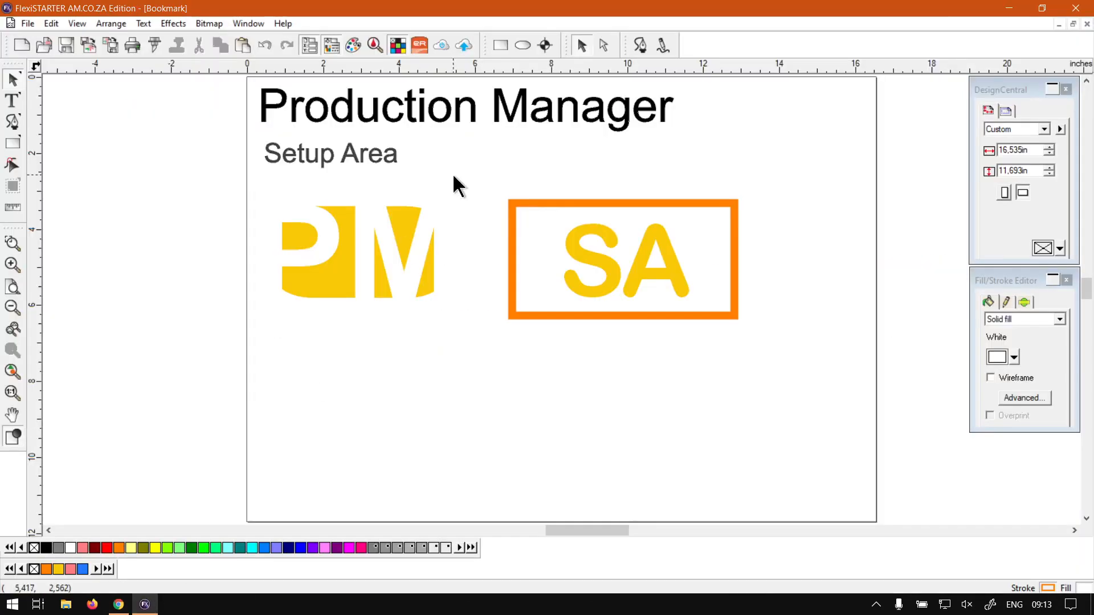
mouse_move(709, 217)
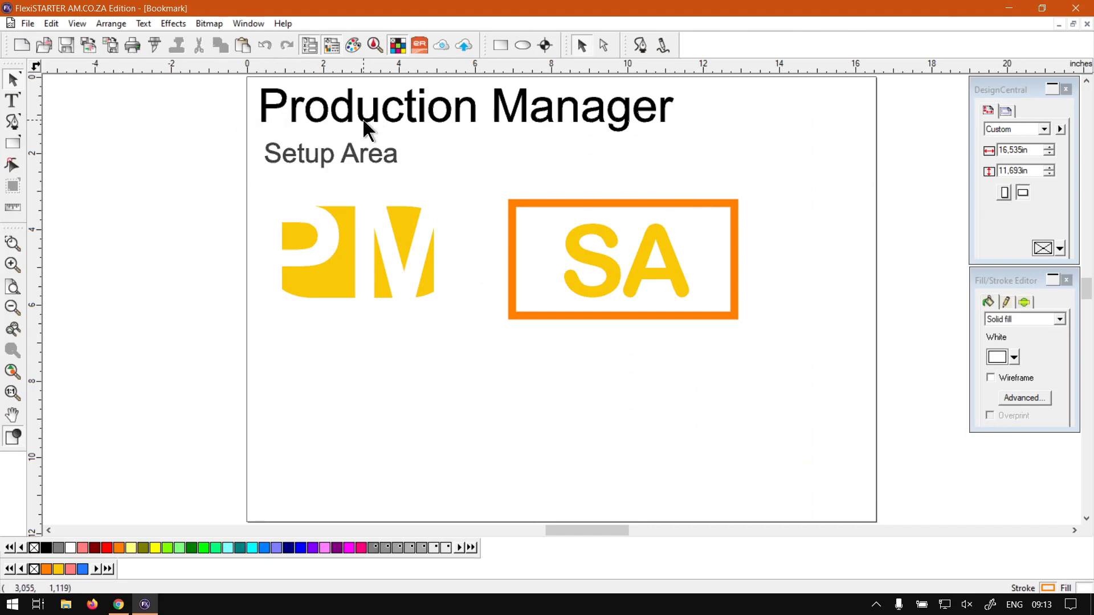
mouse_move(494, 533)
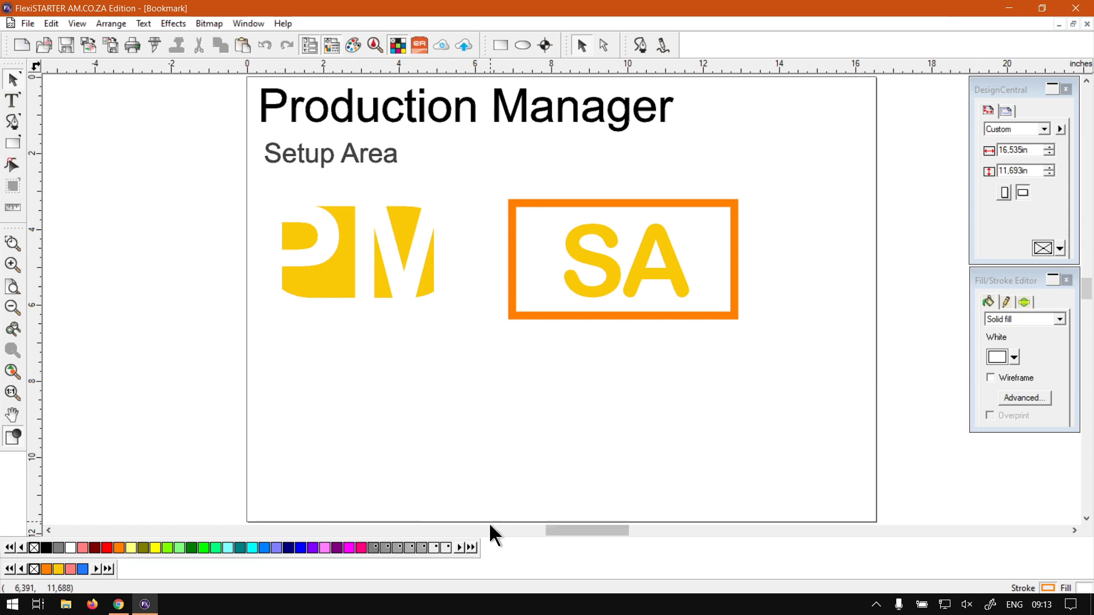
mouse_move(687, 427)
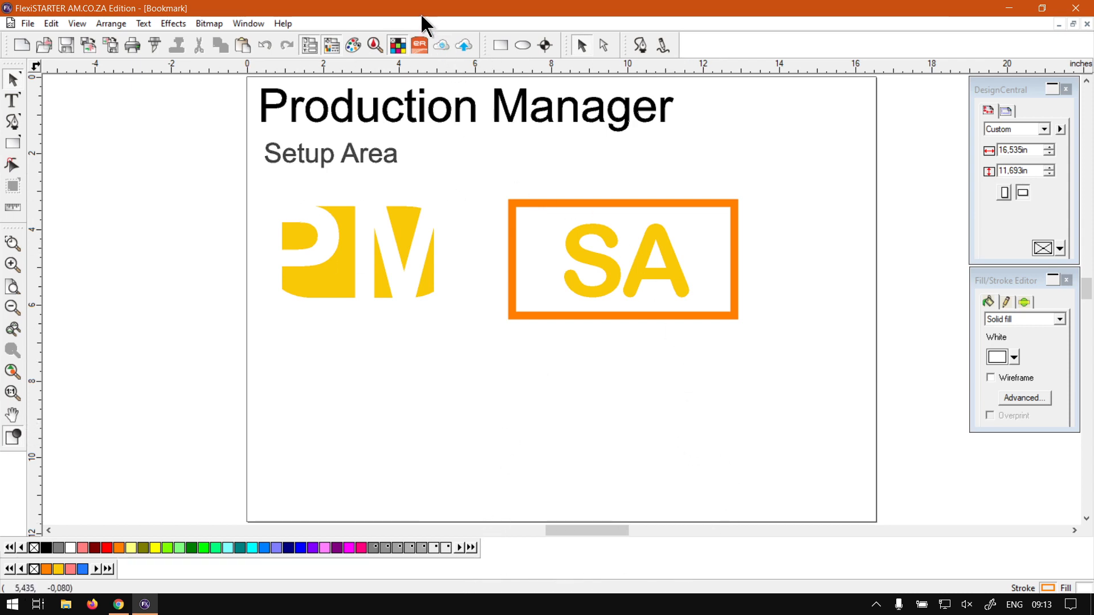
mouse_move(394, 283)
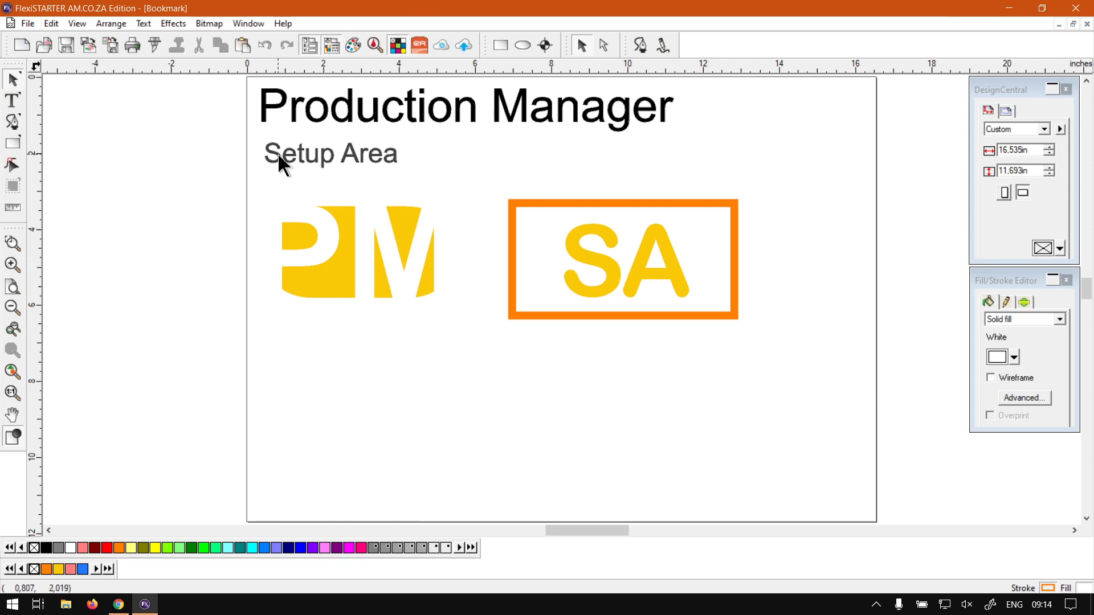
mouse_move(331, 214)
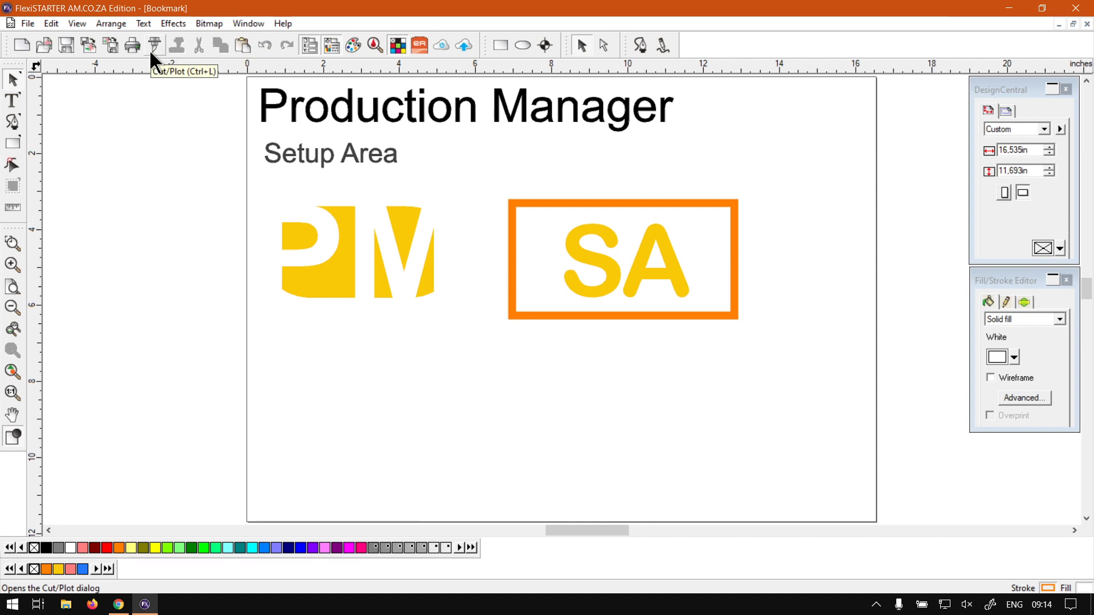
mouse_move(153, 62)
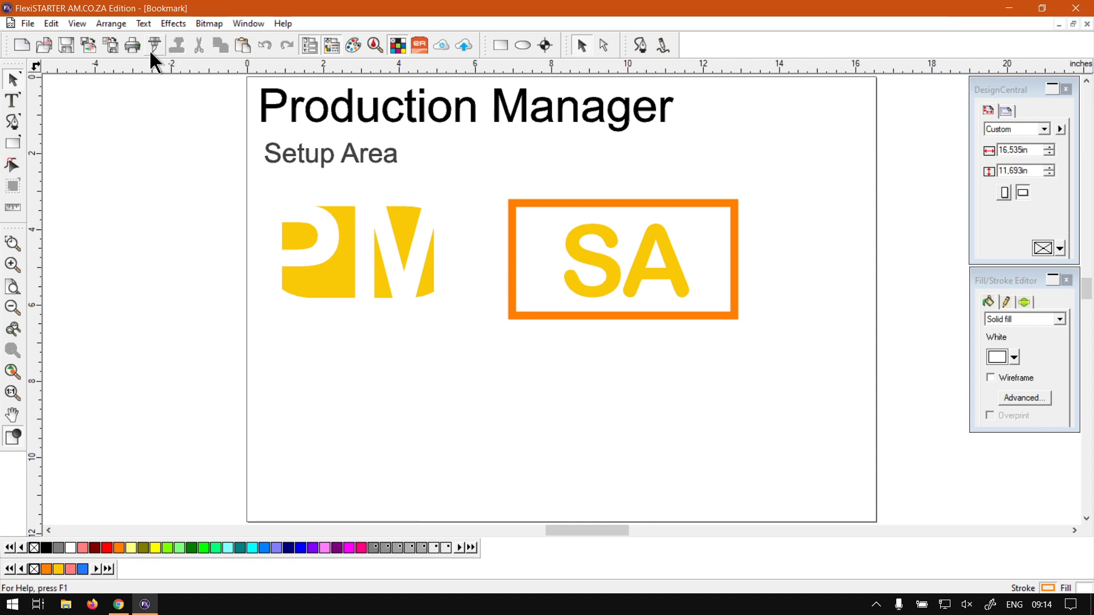
mouse_move(153, 46)
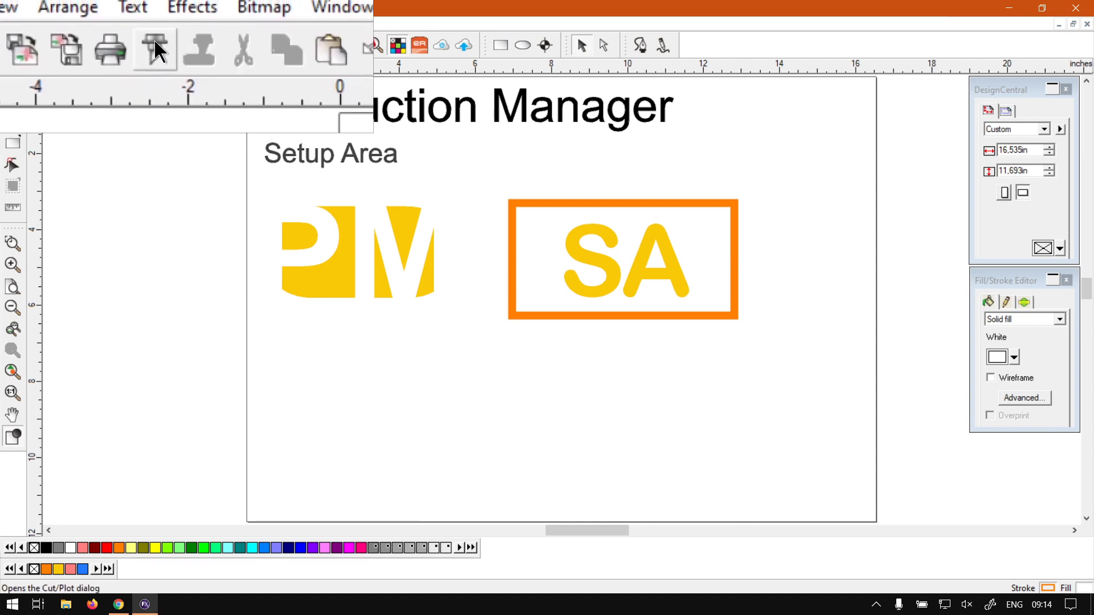
mouse_move(155, 49)
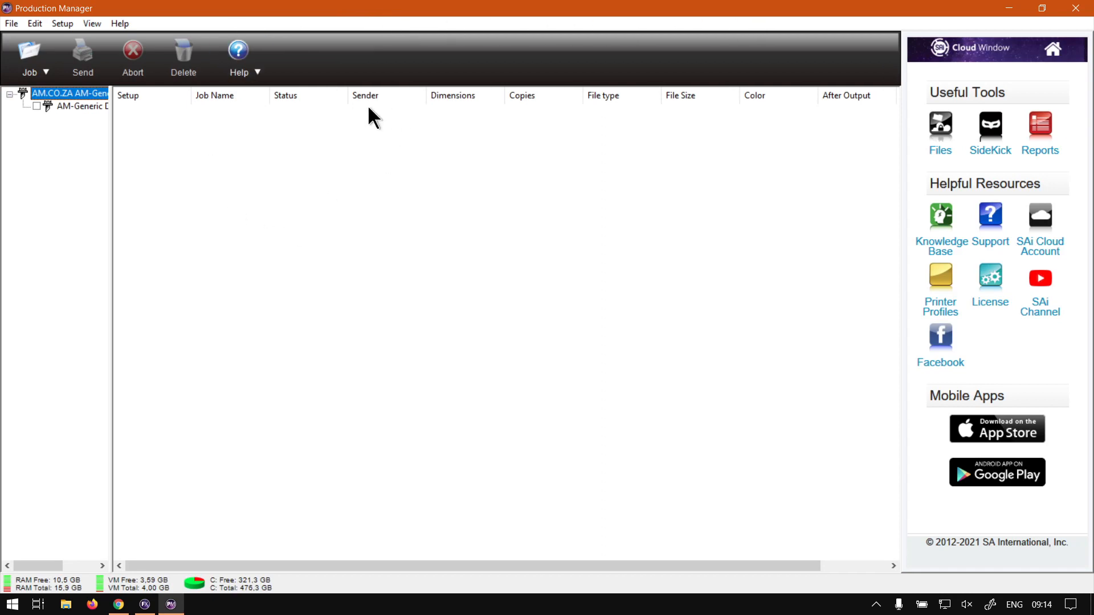
mouse_move(11, 485)
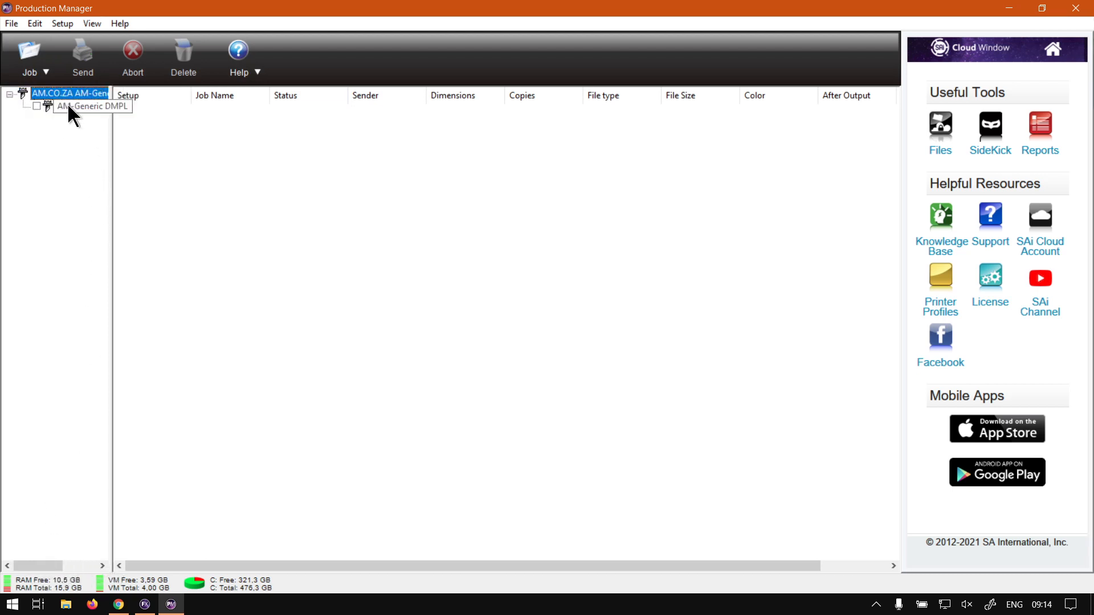
click(36, 106)
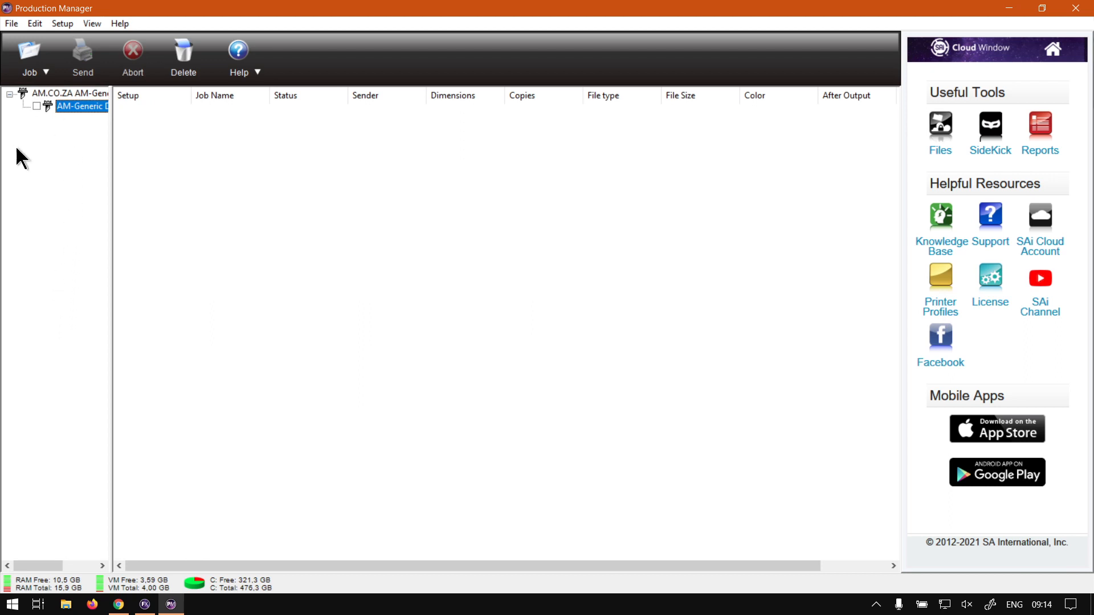
right_click(53, 93)
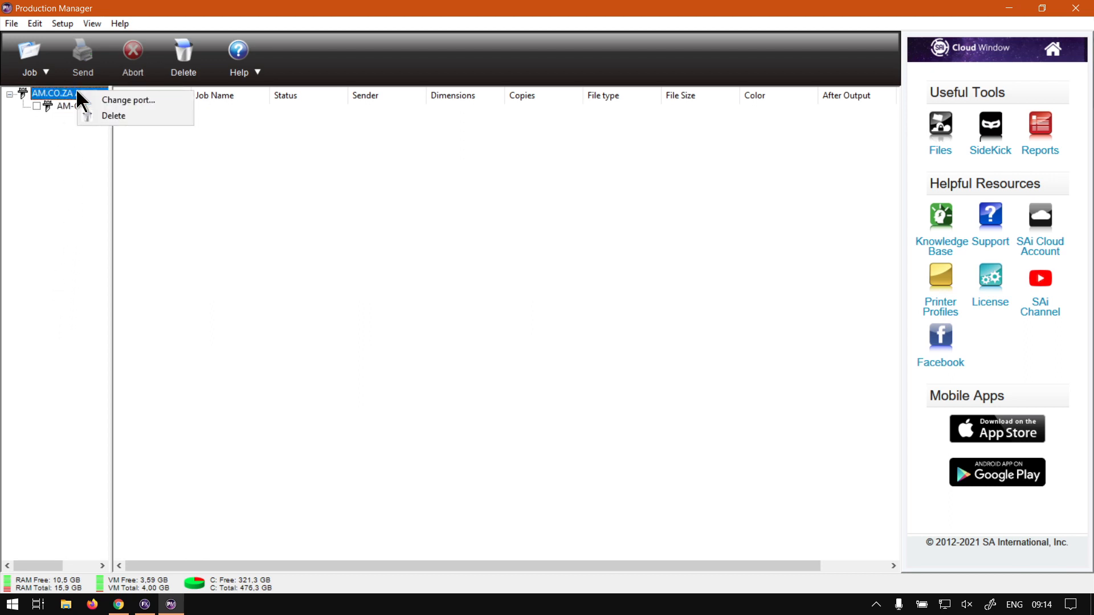
right_click(76, 105)
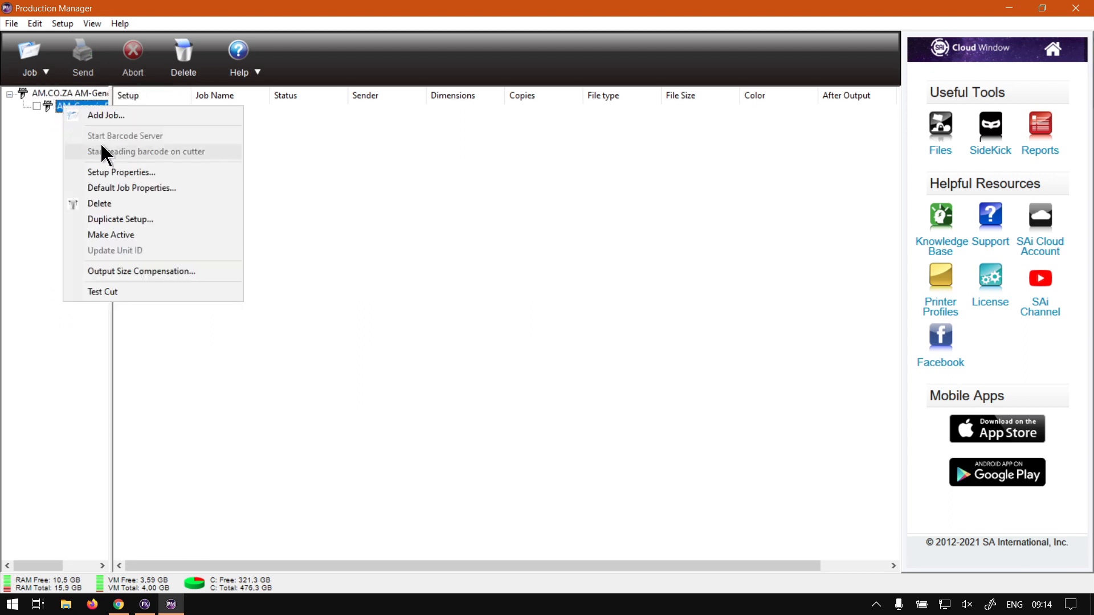
right_click(68, 92)
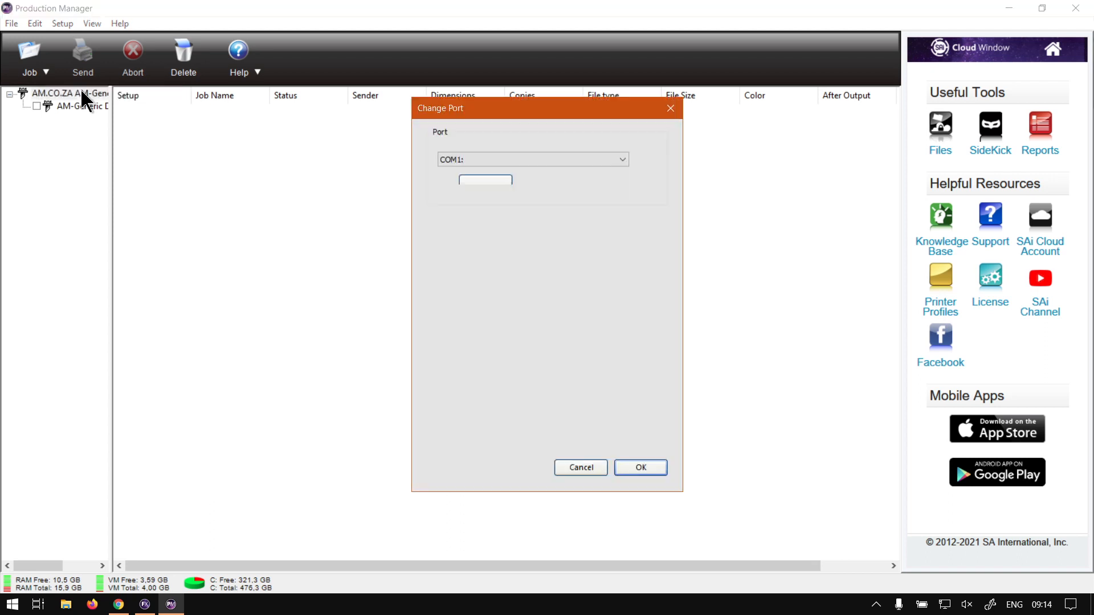
Review AM-Generic DMPL port settings, default job cutting options and setup properties without saving
click(639, 467)
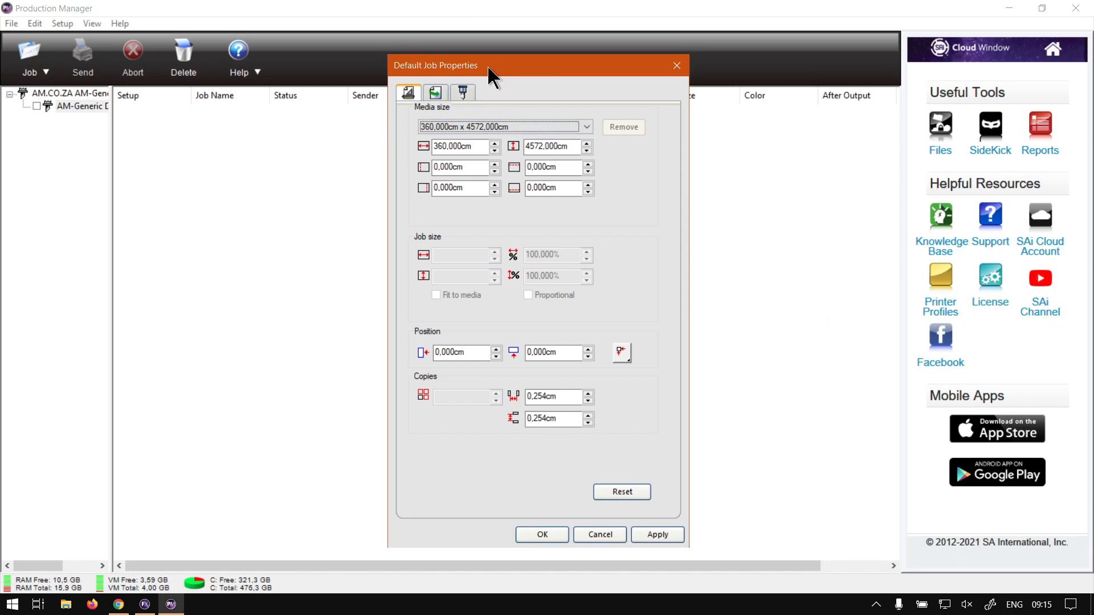
drag(488, 65, 528, 90)
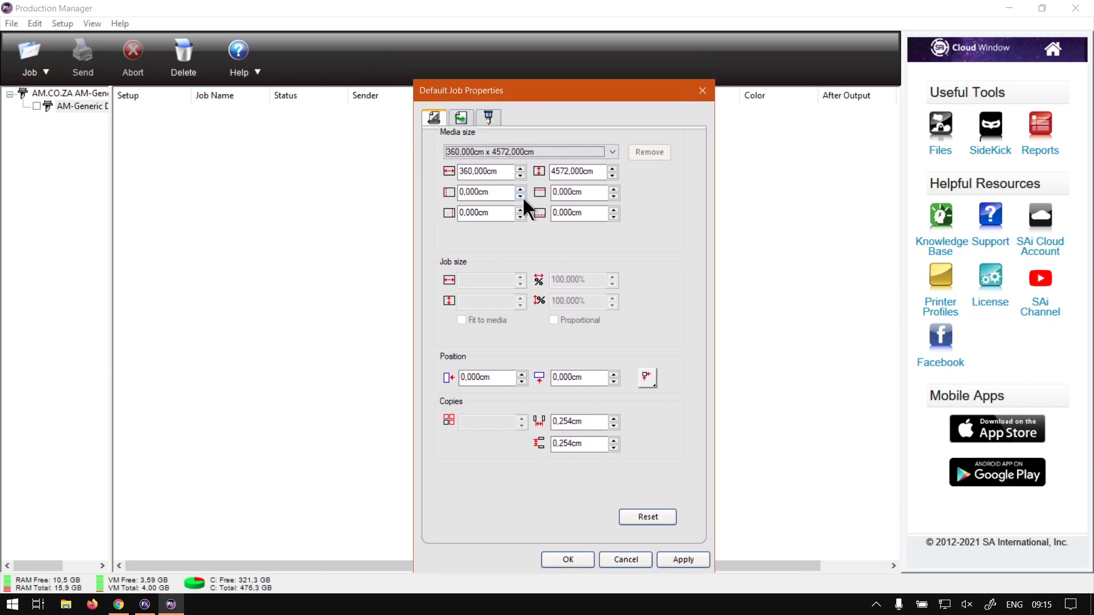
click(488, 116)
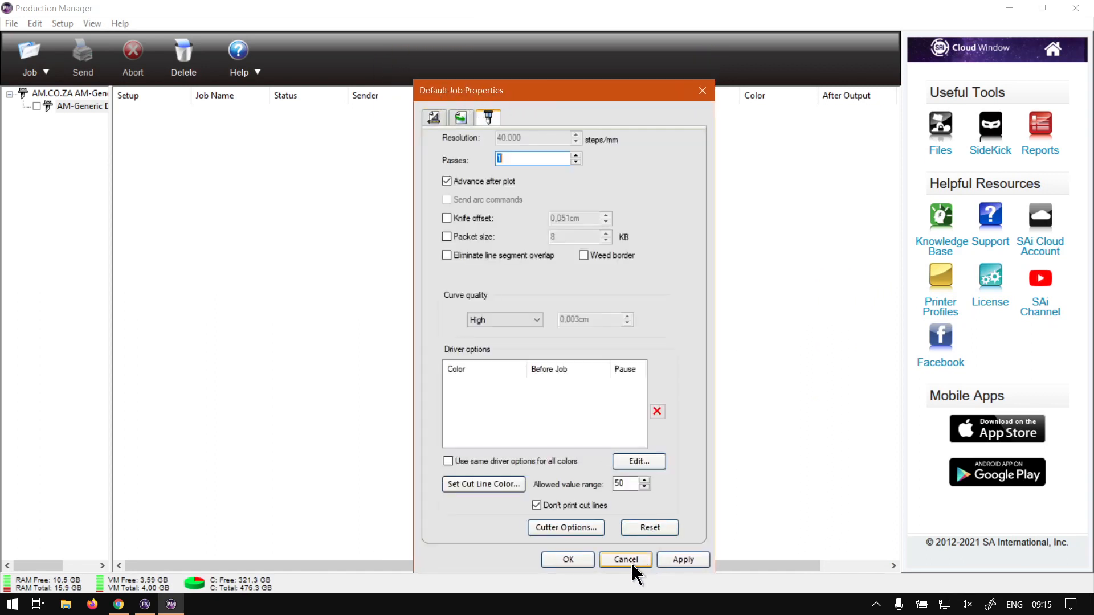
click(624, 559)
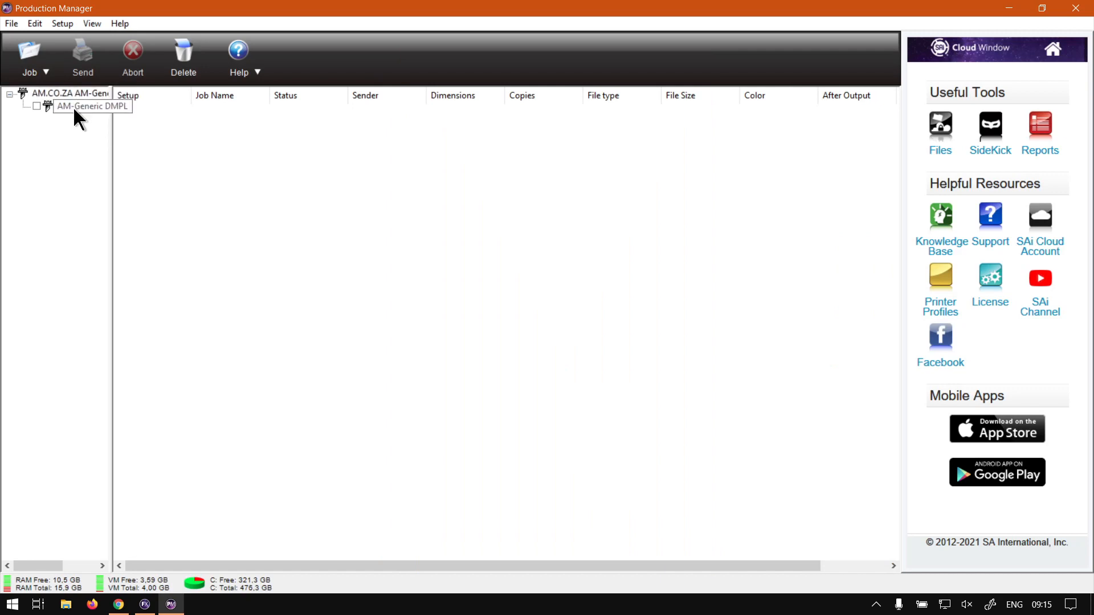
right_click(80, 106)
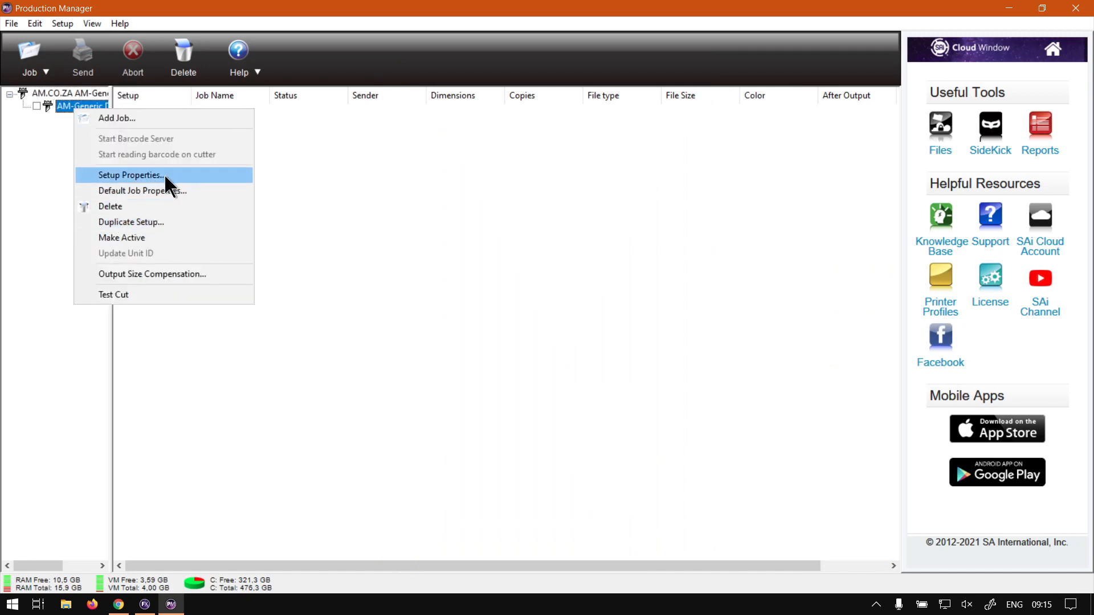
click(142, 191)
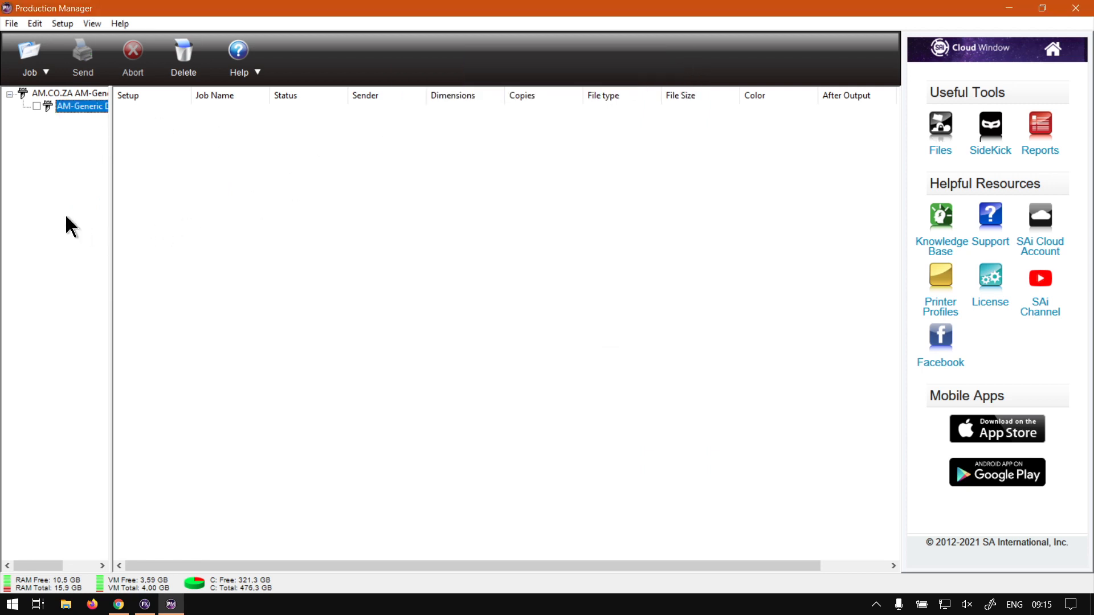
mouse_move(75, 172)
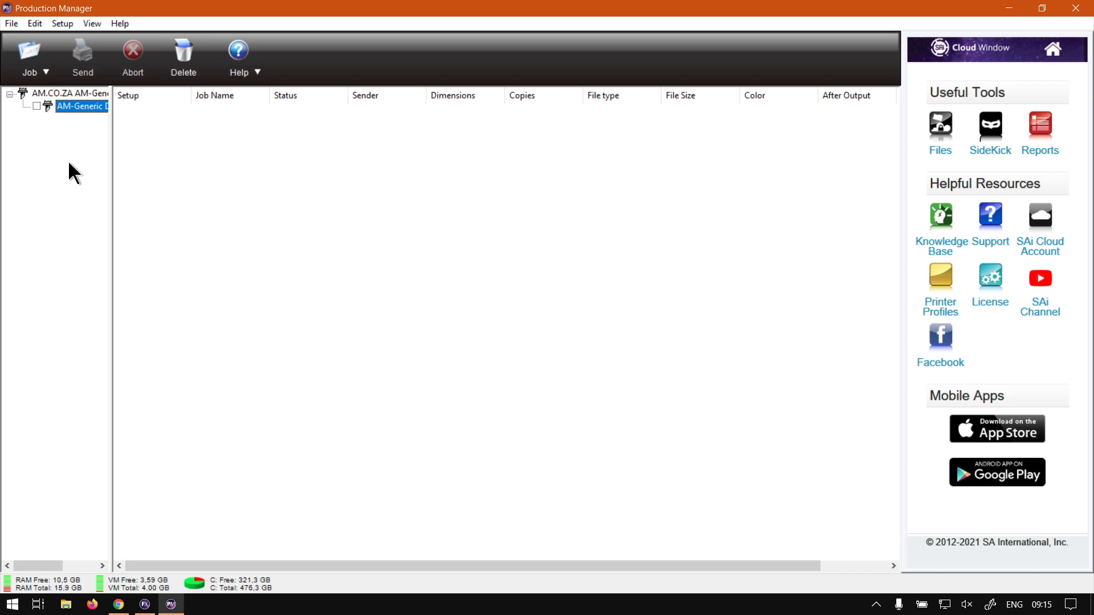
mouse_move(64, 144)
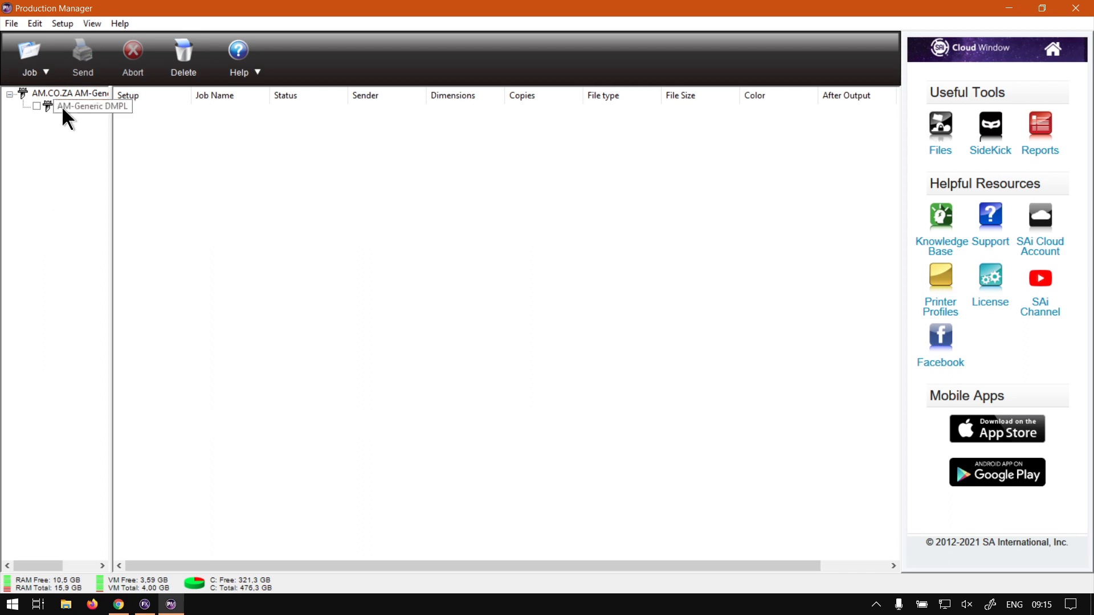
Start a new cutter setup and choose the V-Smart V3-1080 model
click(81, 106)
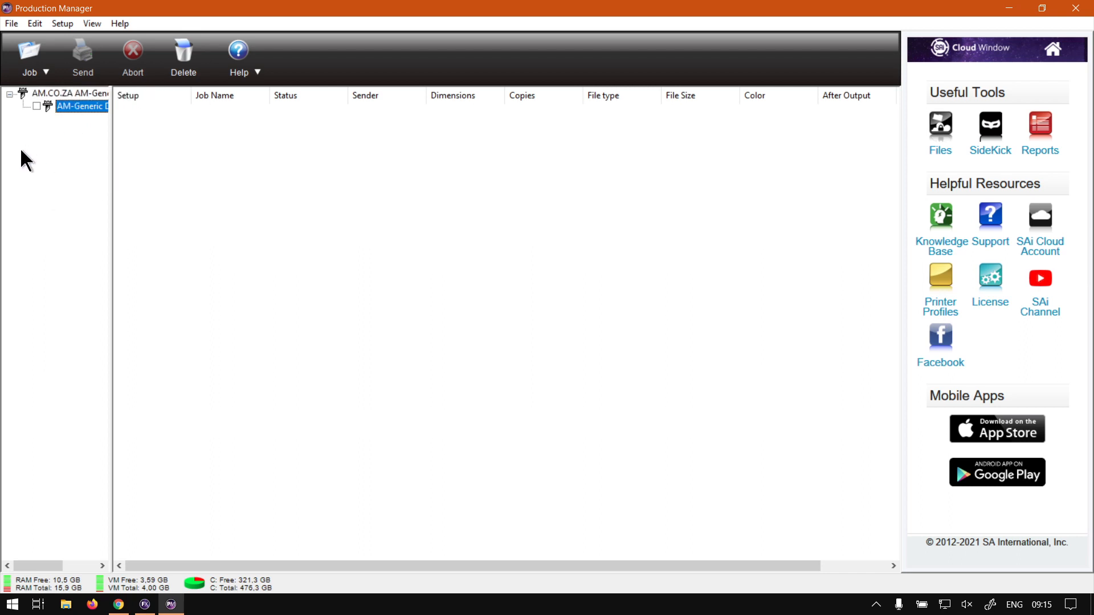
right_click(81, 106)
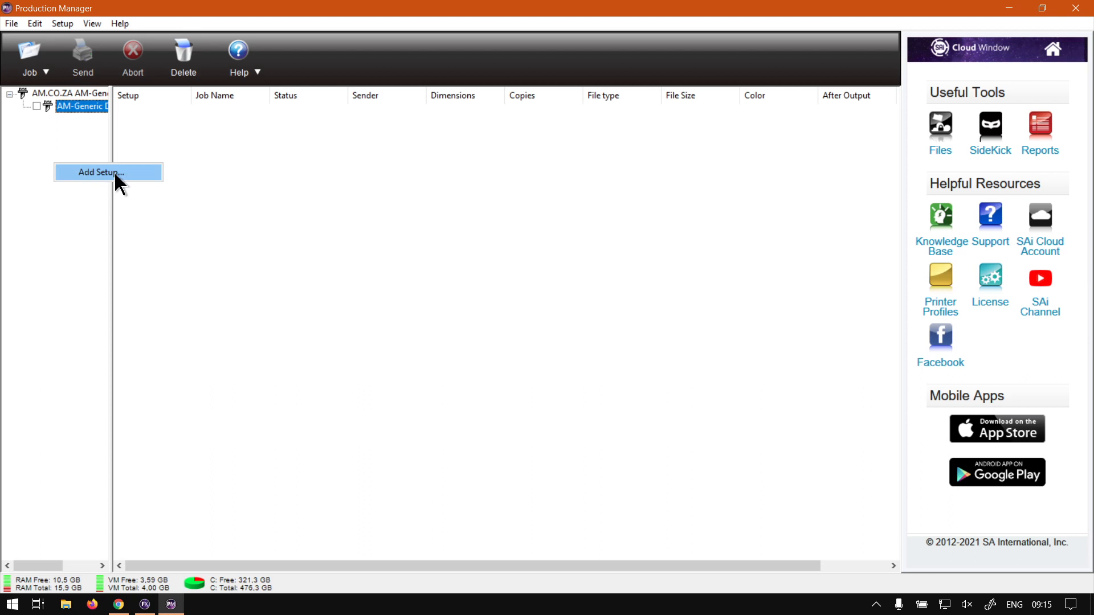
click(100, 172)
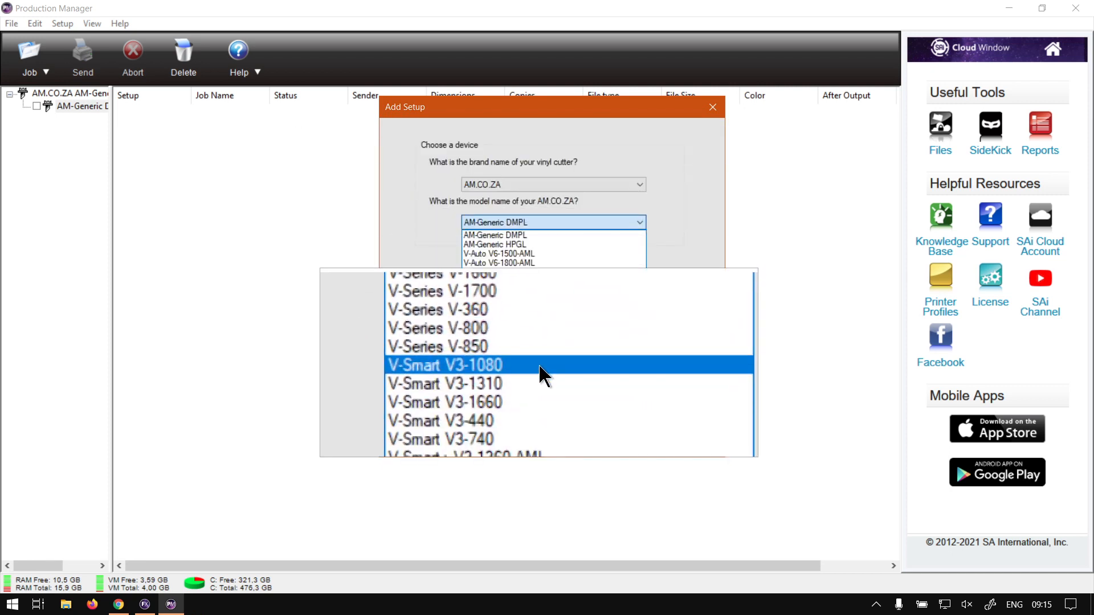
click(444, 364)
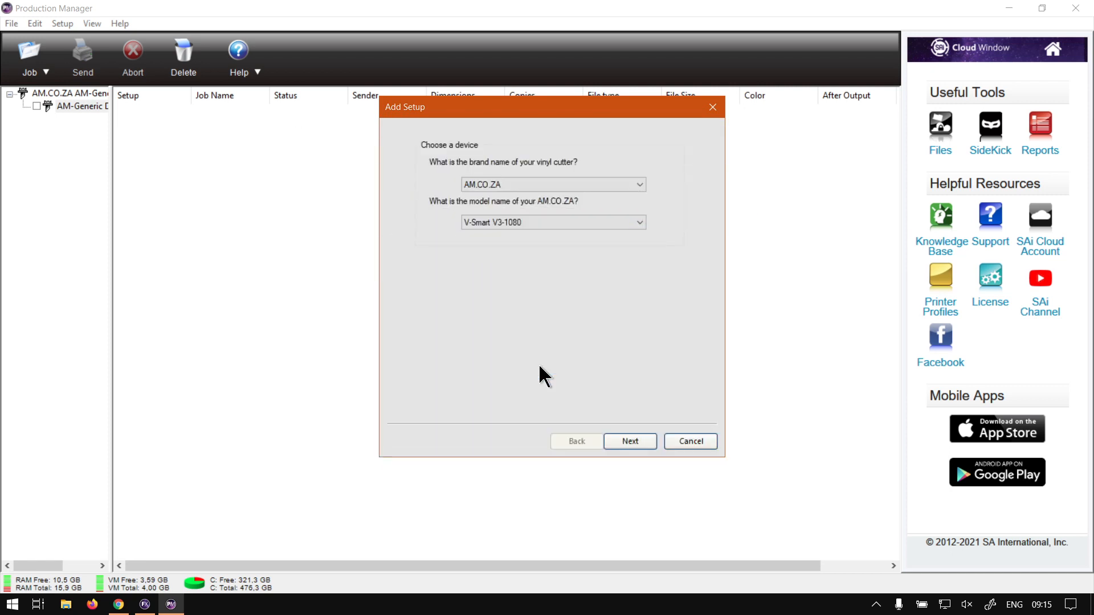
click(629, 441)
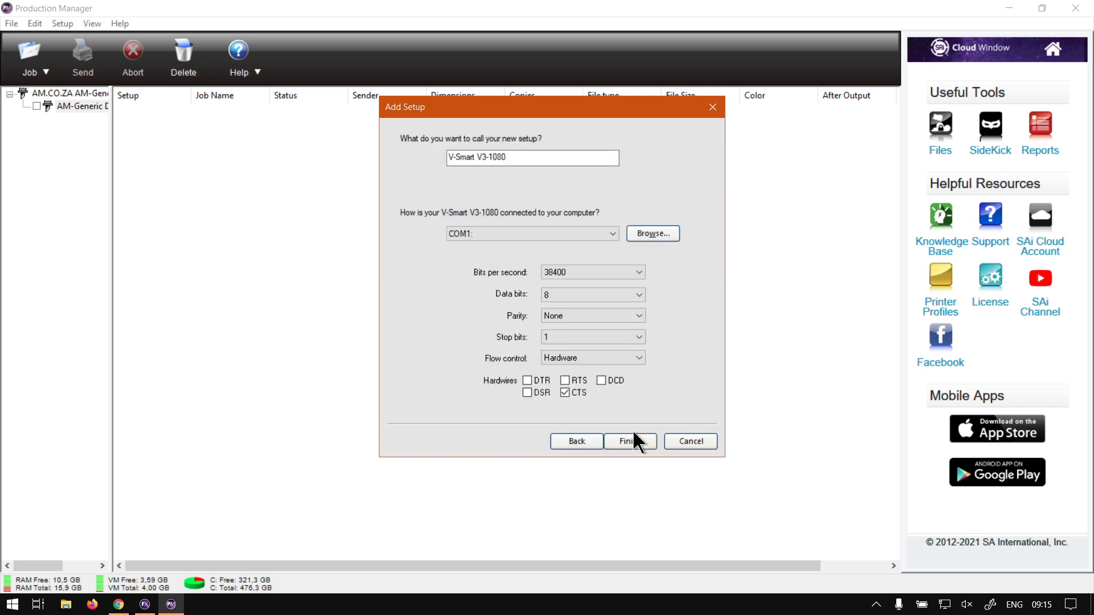
mouse_move(522, 184)
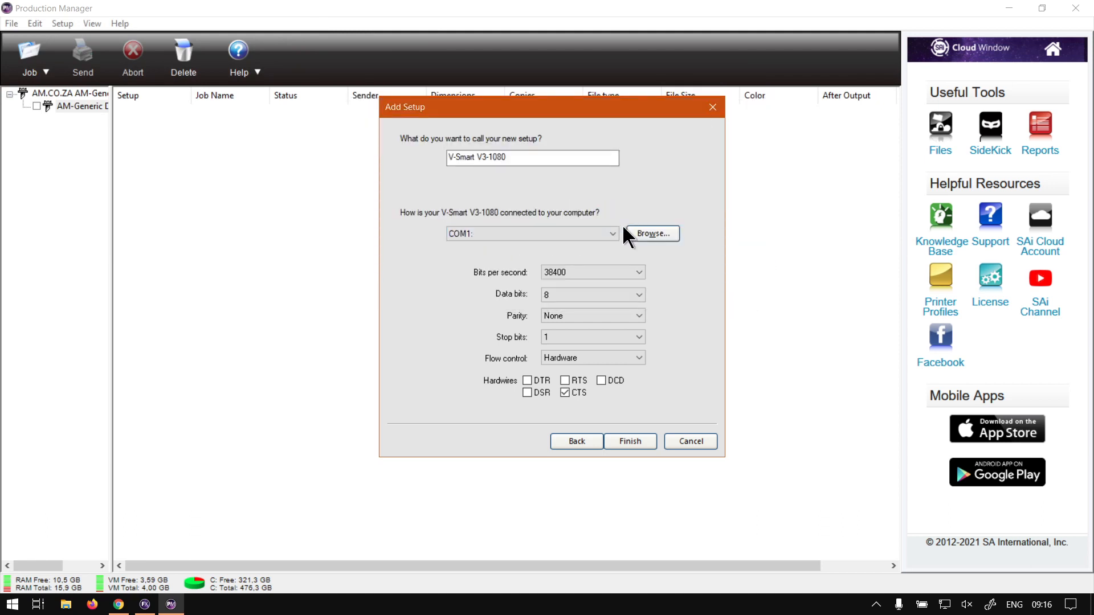
mouse_move(615, 262)
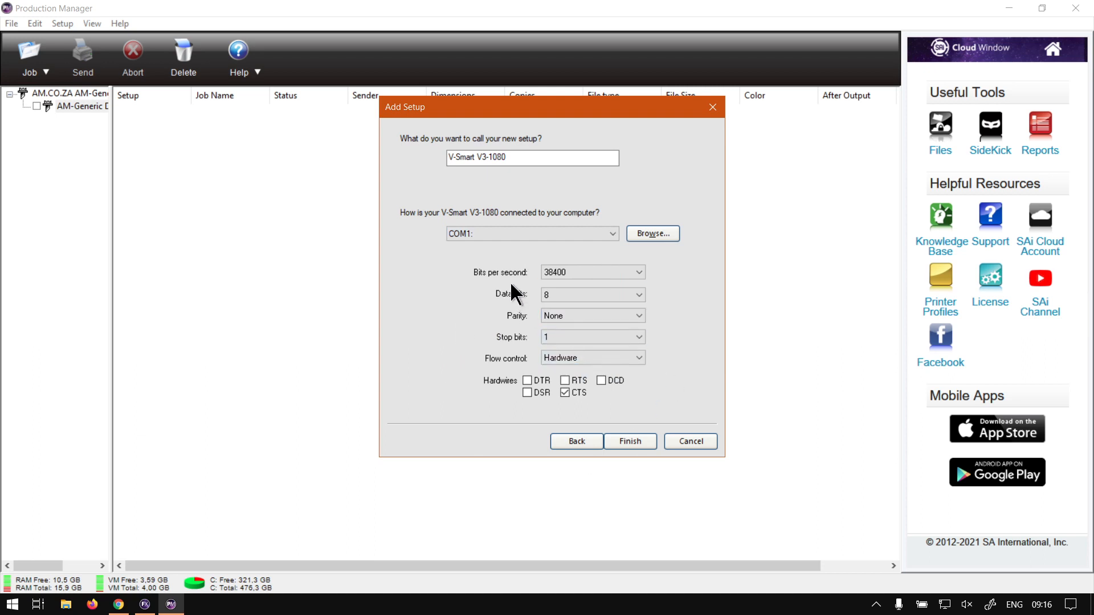
mouse_move(620, 401)
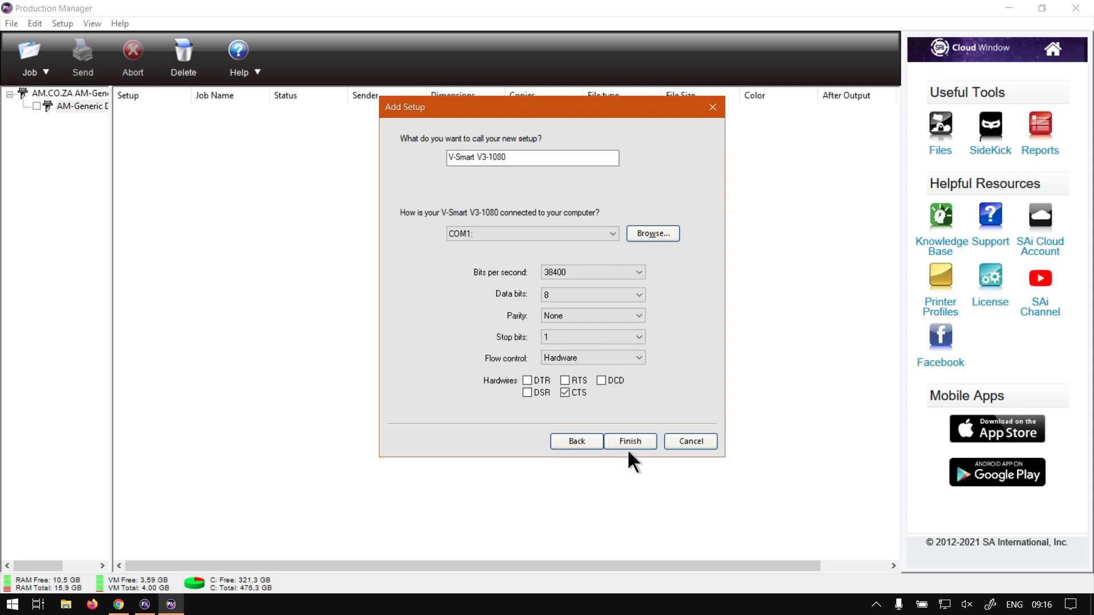
mouse_move(596, 429)
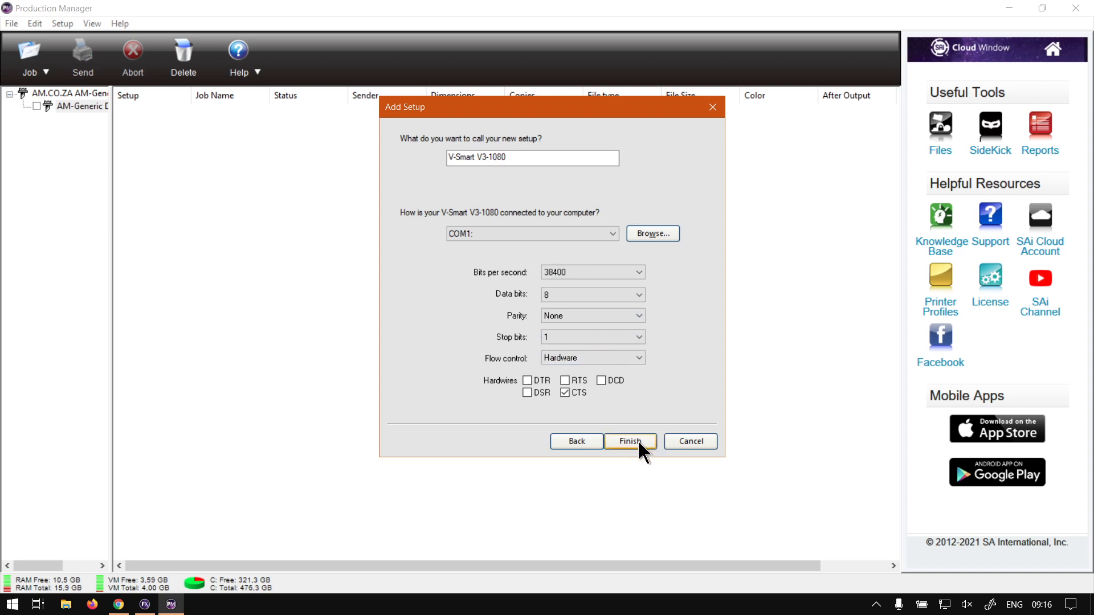
Finish the V-Smart V3-1080 setup on COM1, confirm it in the tree, and return to FlexiSTARTER Cut/Plot
click(629, 441)
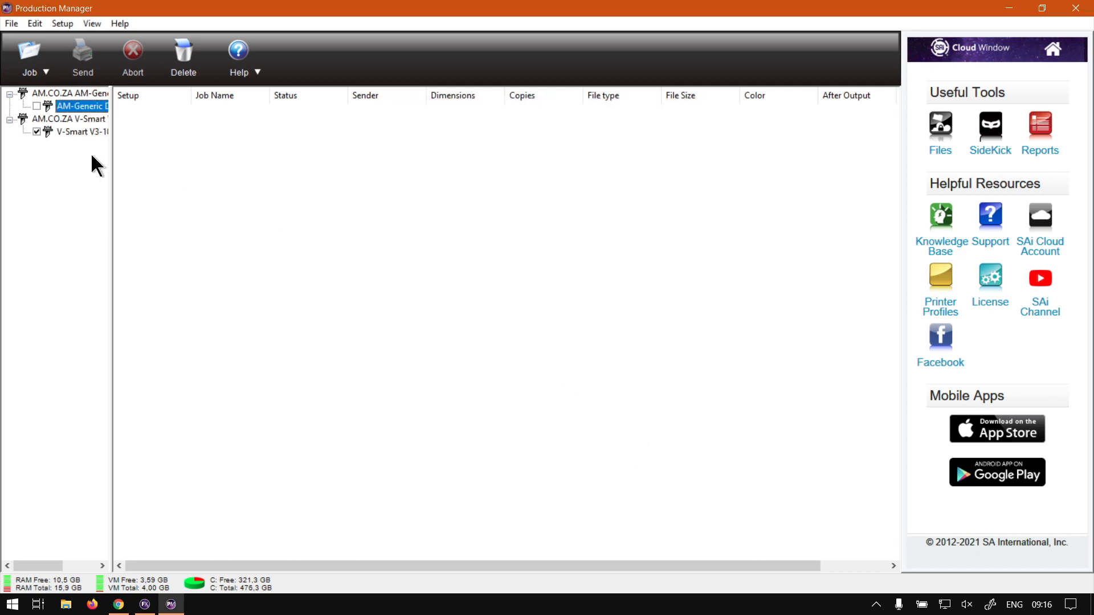
mouse_move(78, 147)
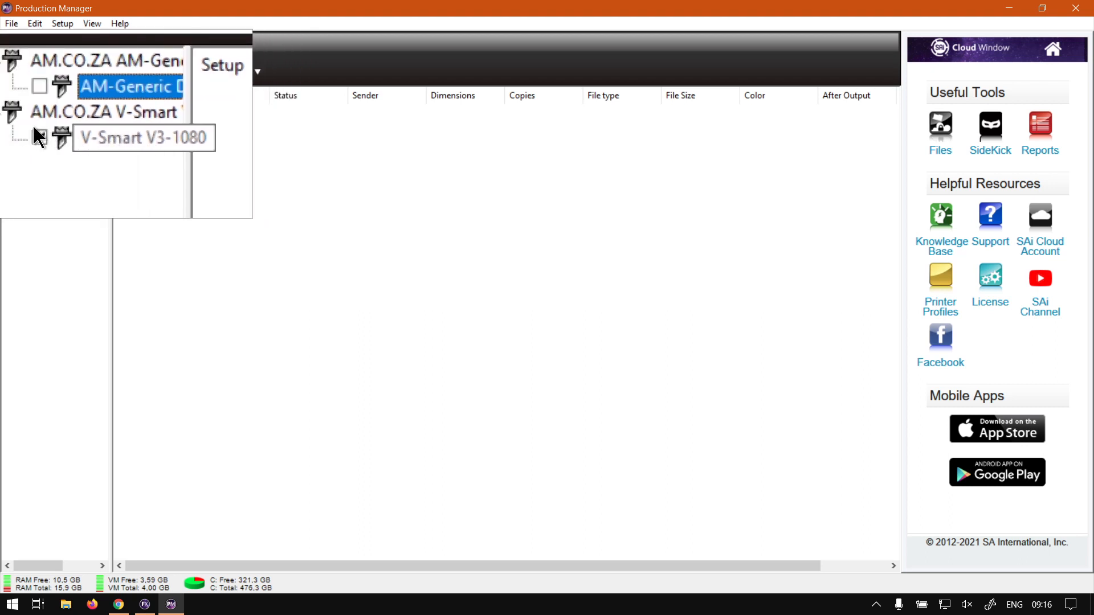
click(33, 138)
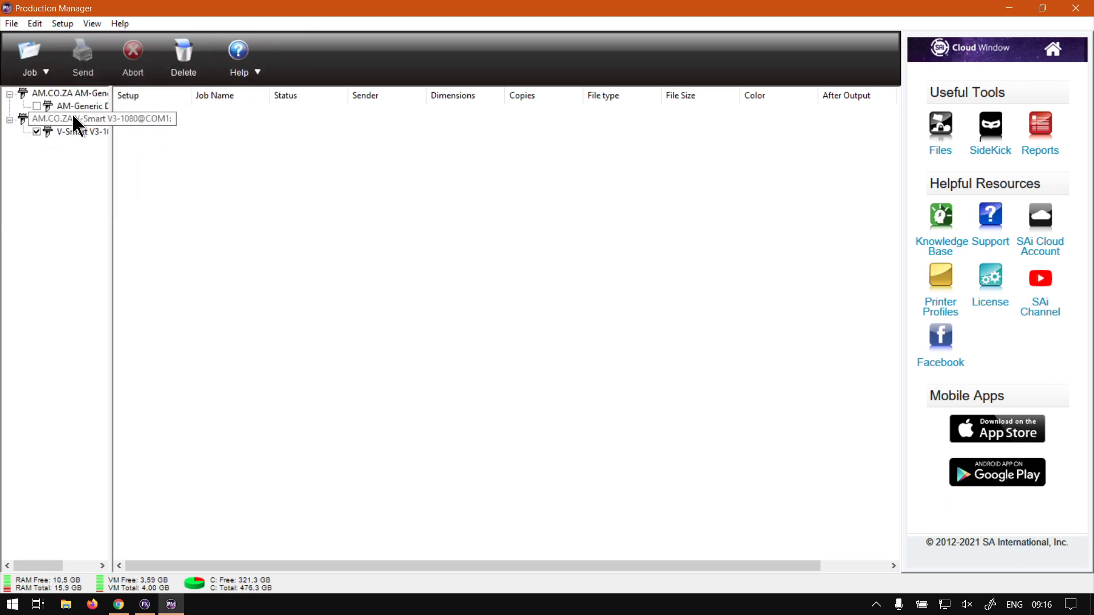
click(70, 93)
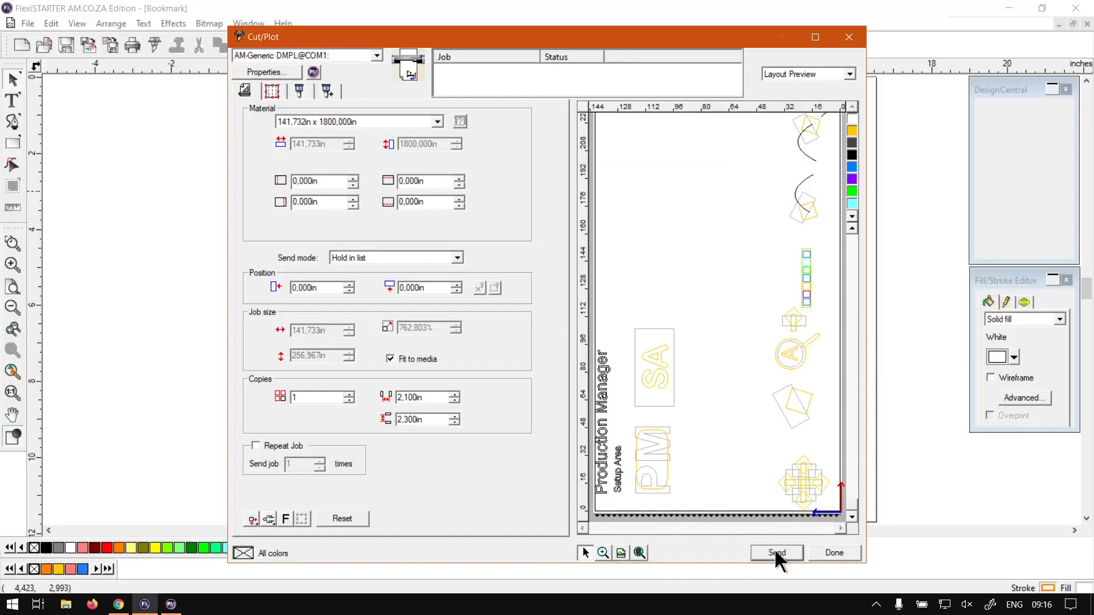
Send the Bookmark job to AM-Generic DMPL@COM1 and check the Production Manager queue
click(776, 552)
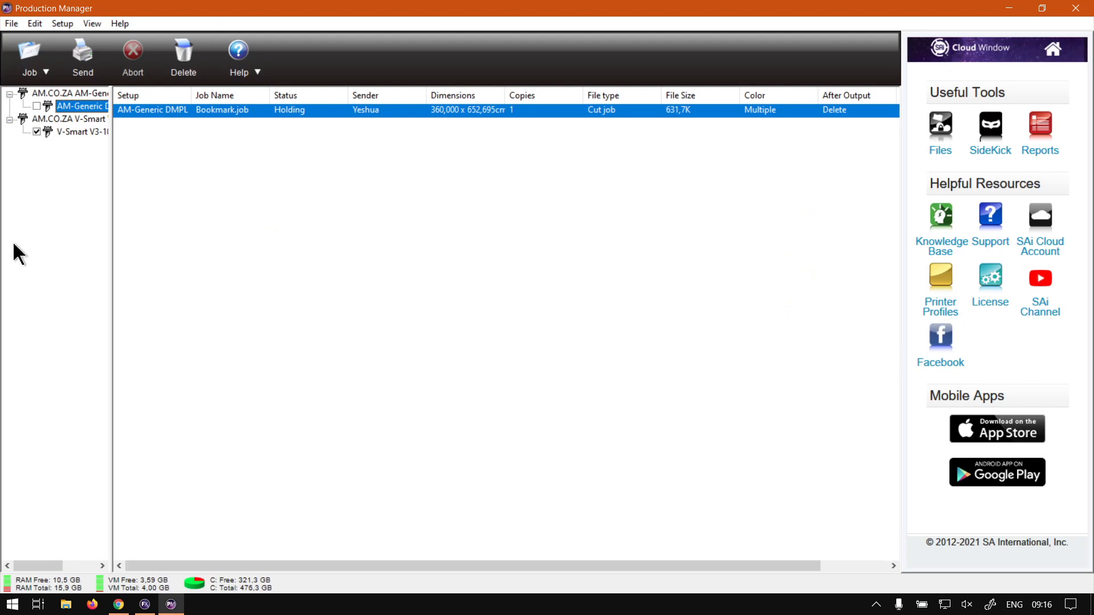
click(77, 131)
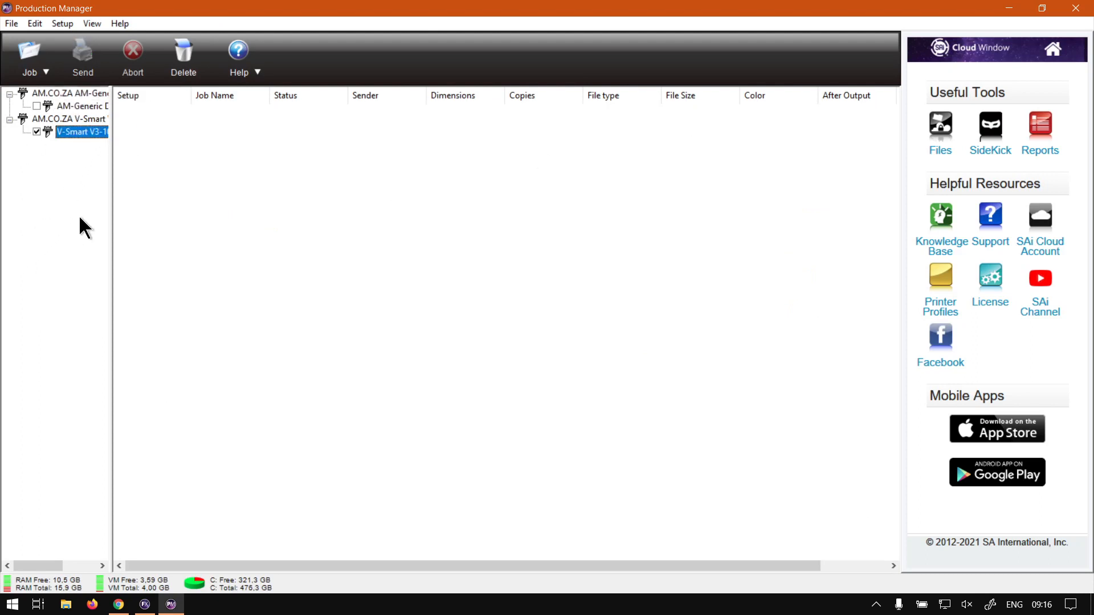
click(82, 106)
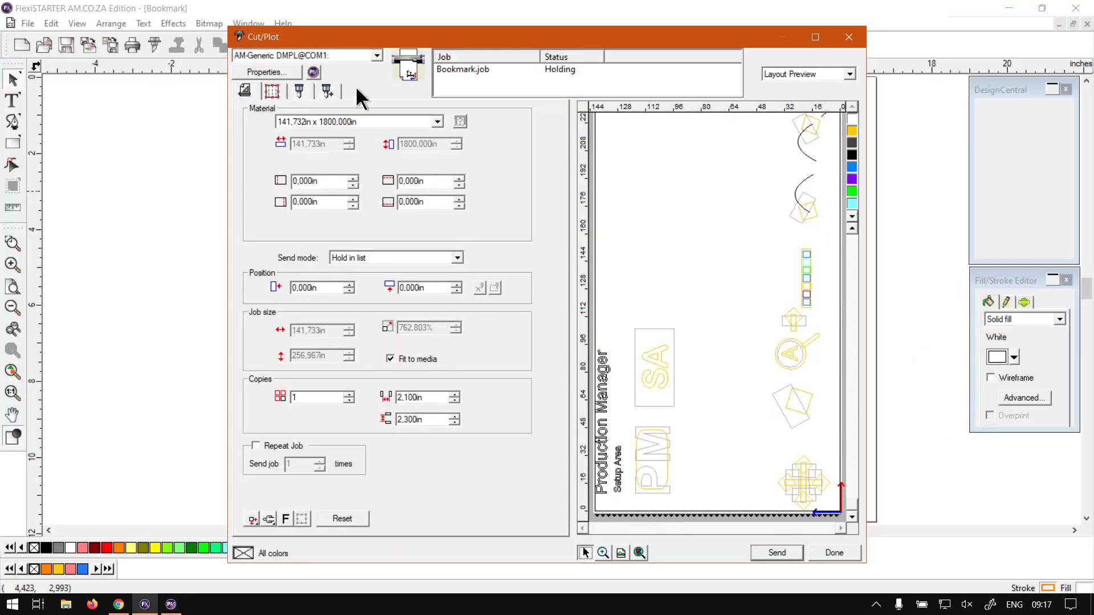
mouse_move(369, 91)
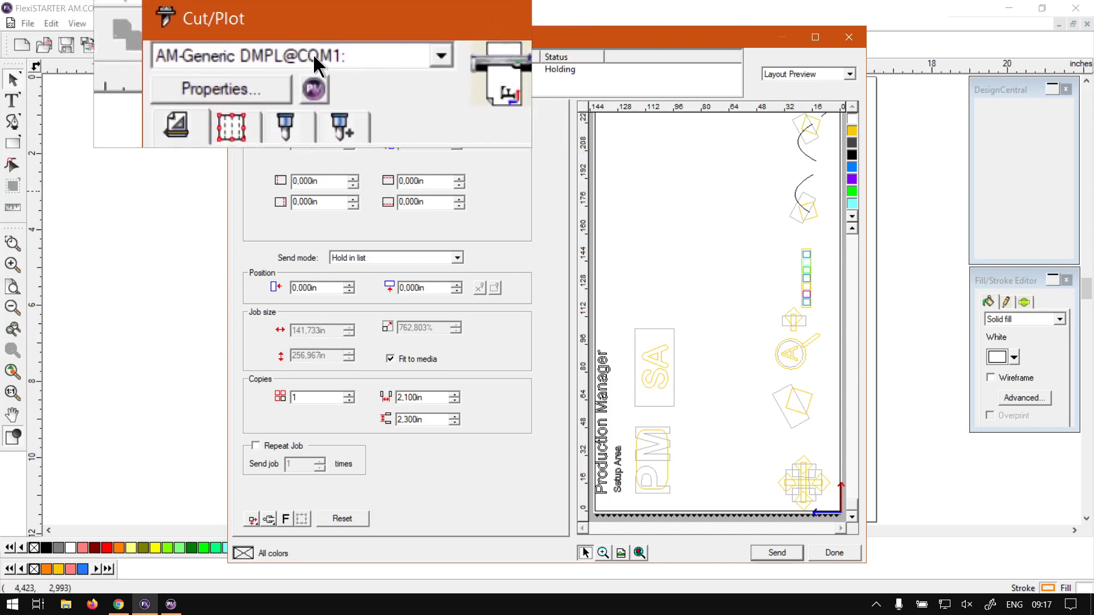
Switch the Cut/Plot output to V-Smart V3-1080@COM1 and send the Bookmark job
click(439, 56)
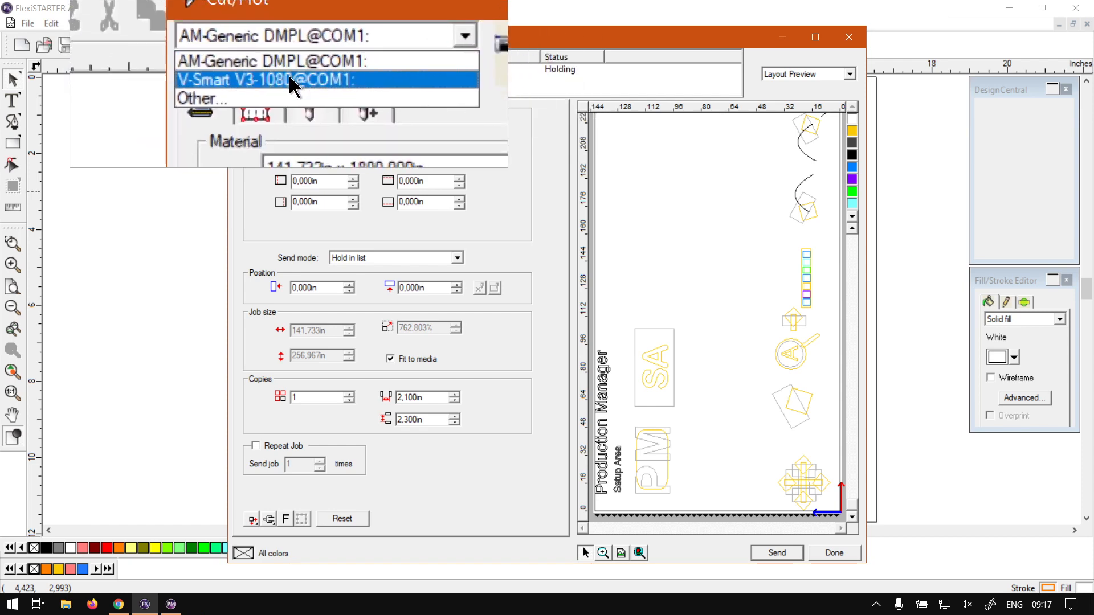
click(265, 79)
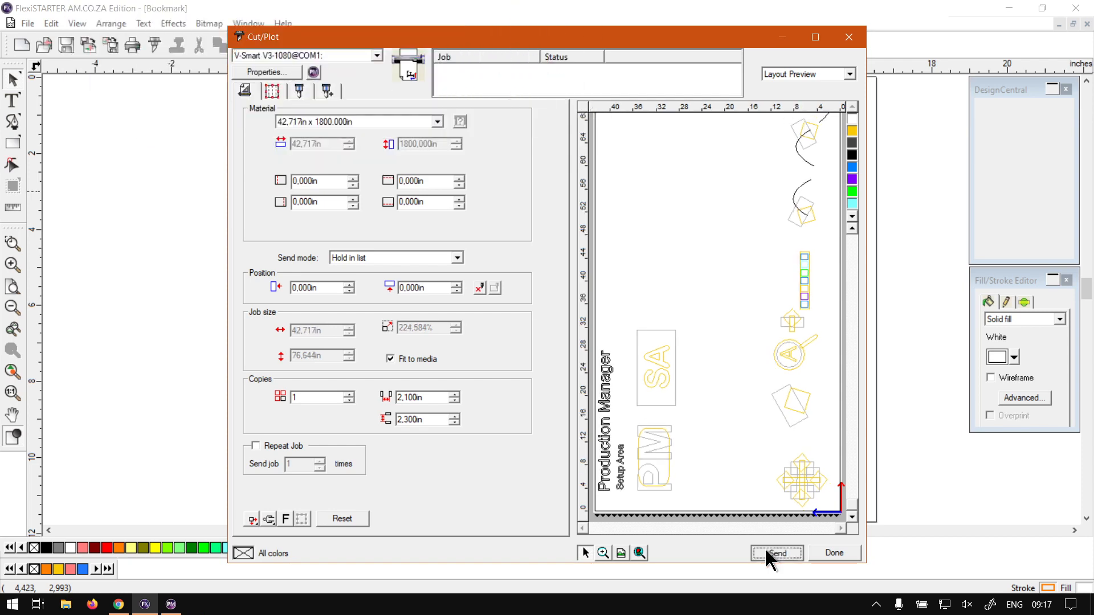
click(777, 552)
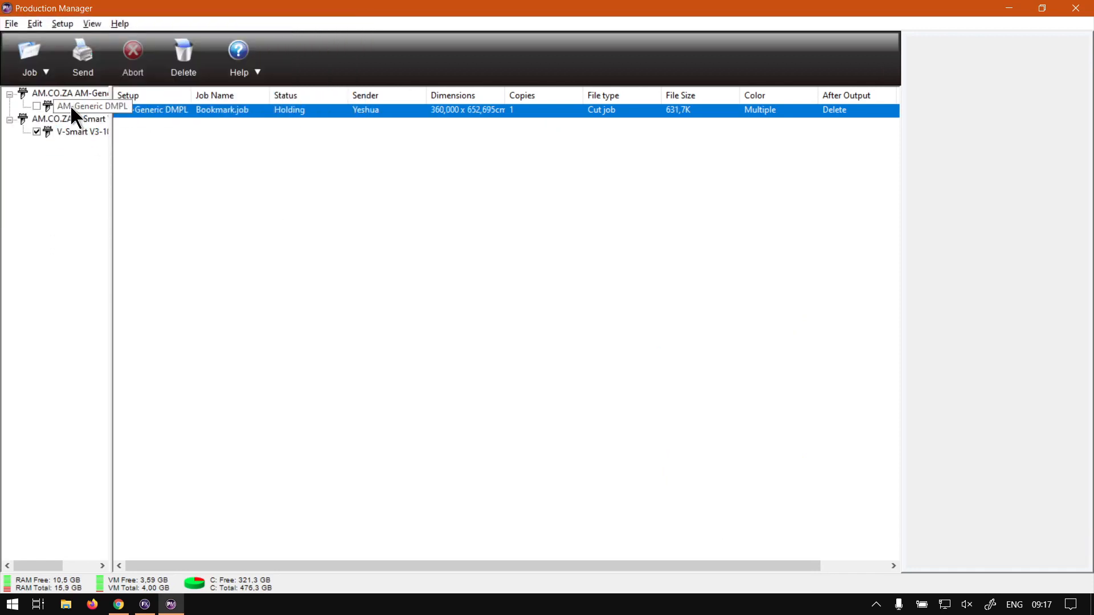
Open the V-Smart V3-1080 queue showing the 108.5 × 194.675 cm Bookmark job on Holding
click(82, 133)
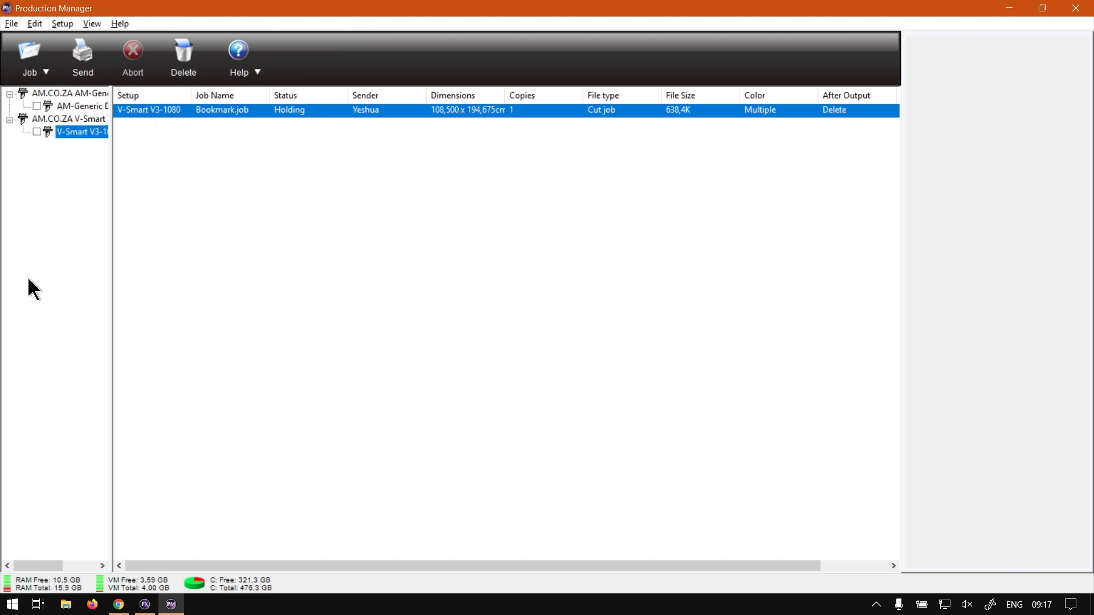
double_click(81, 132)
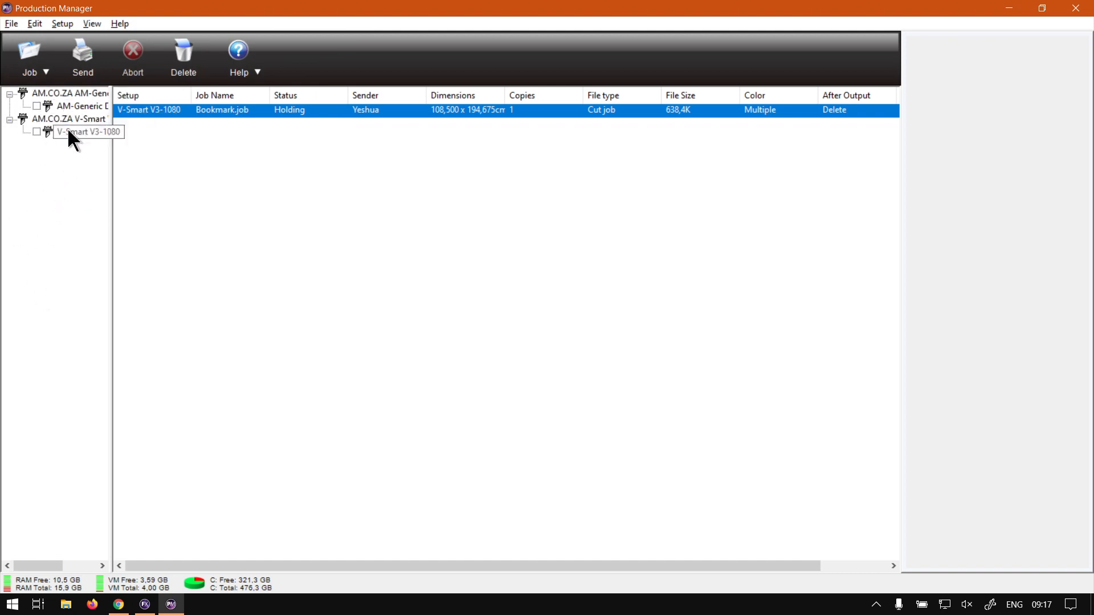
right_click(89, 132)
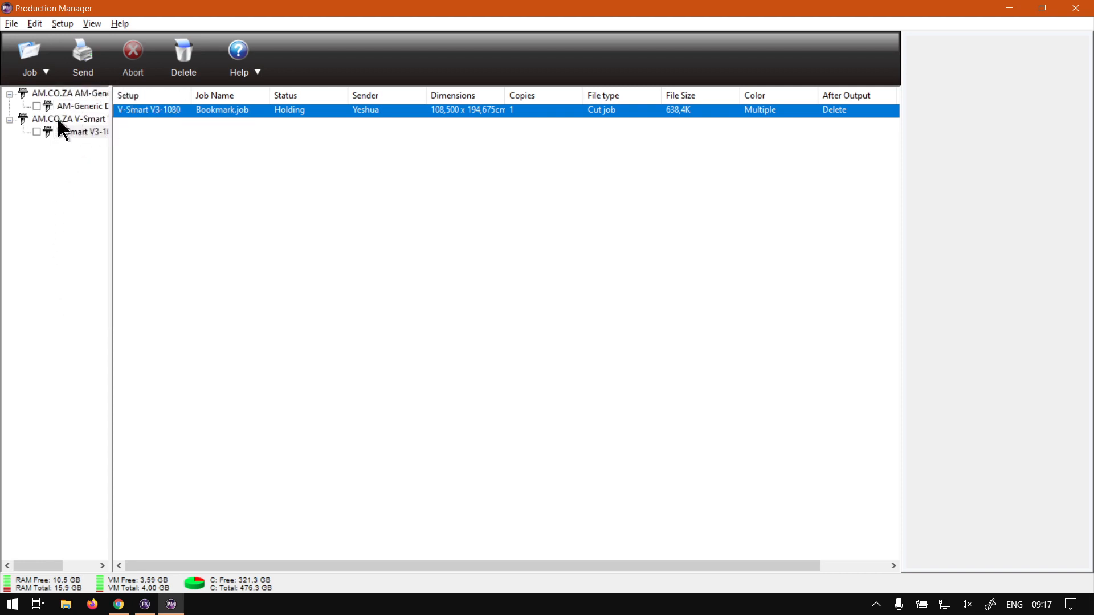
mouse_move(48, 106)
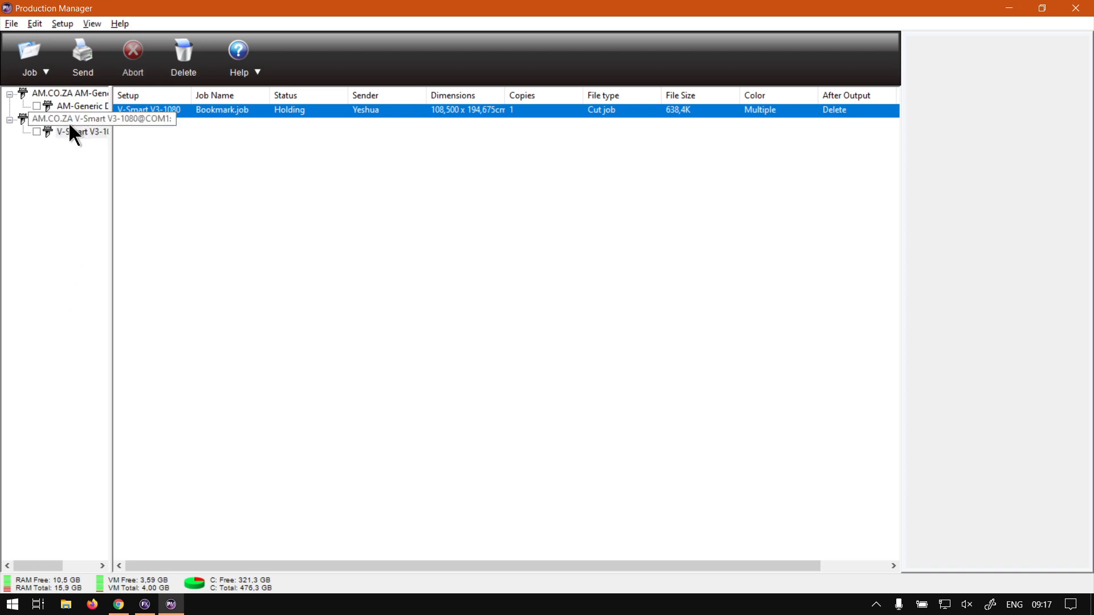
Delete the V-Smart V3-1080 setup and its jobs, then switch to the web browser
right_click(75, 132)
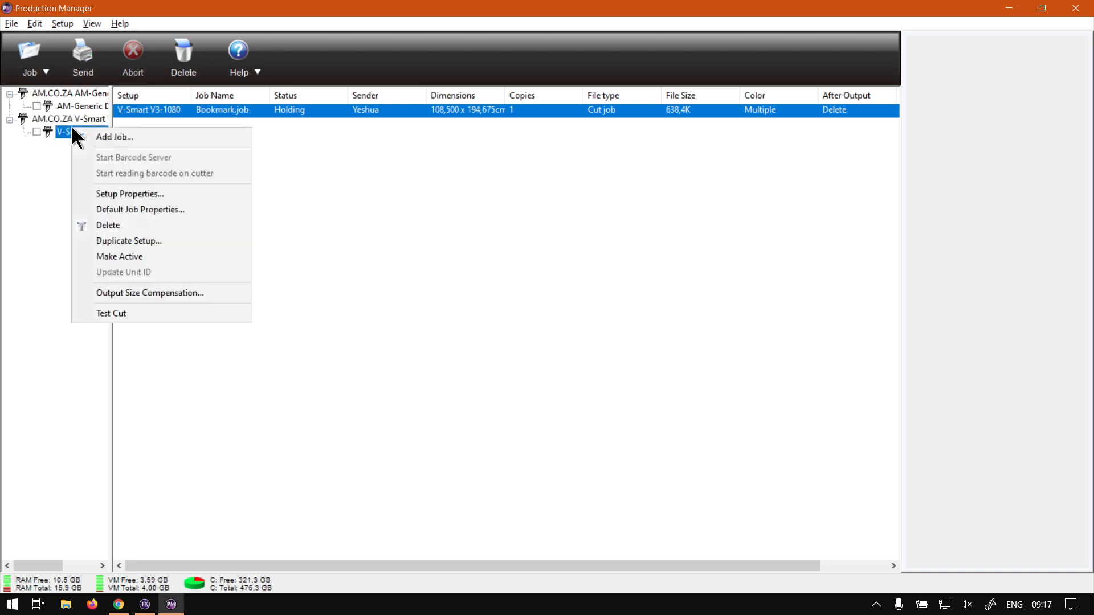
click(108, 224)
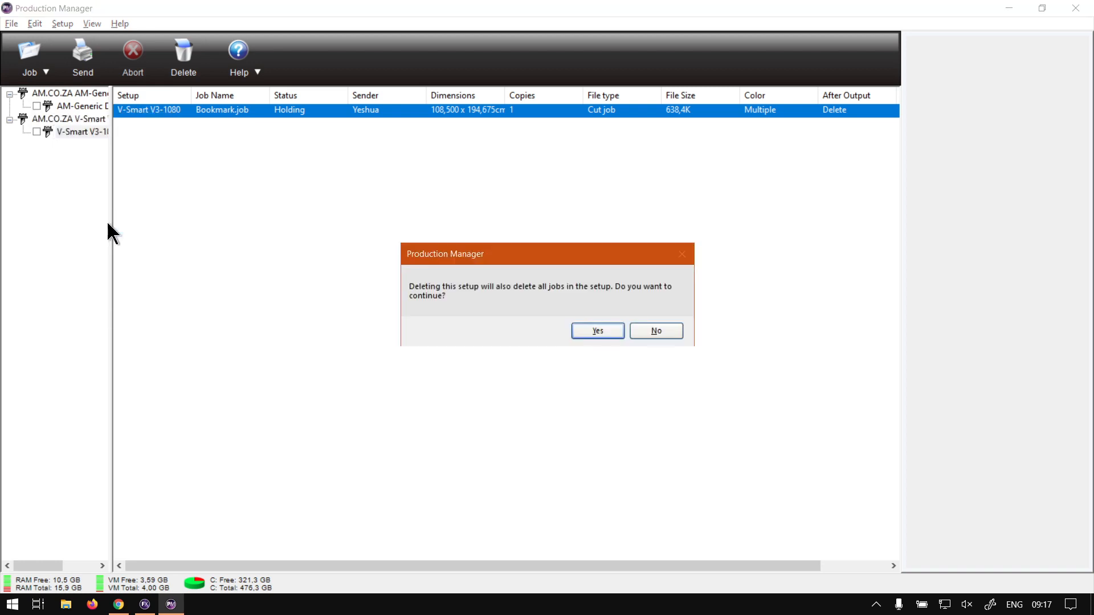
click(597, 330)
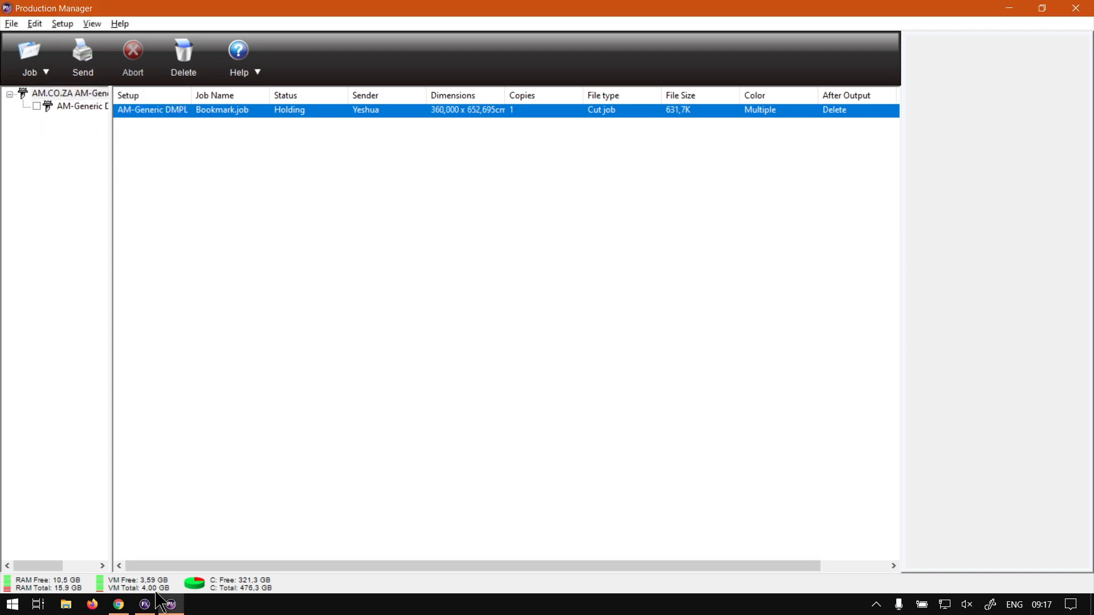
click(118, 603)
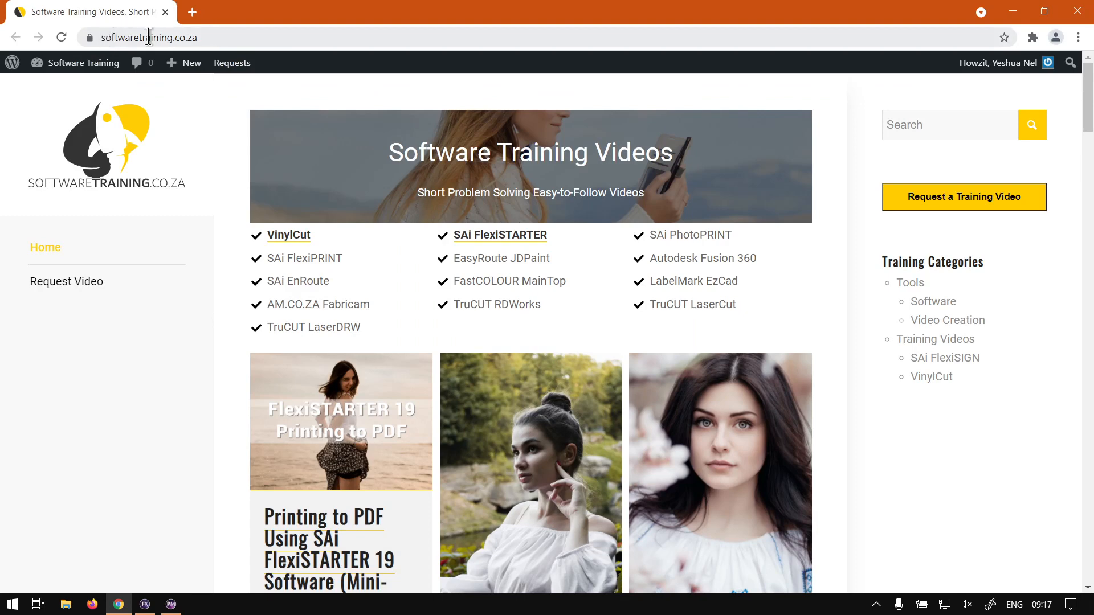
mouse_move(143, 273)
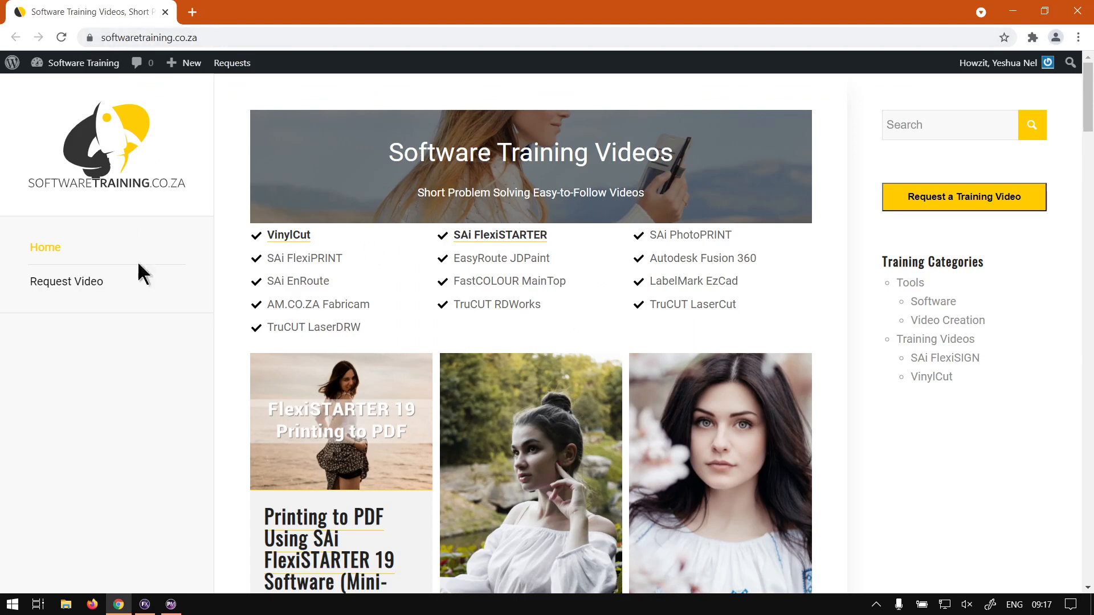
mouse_move(729, 277)
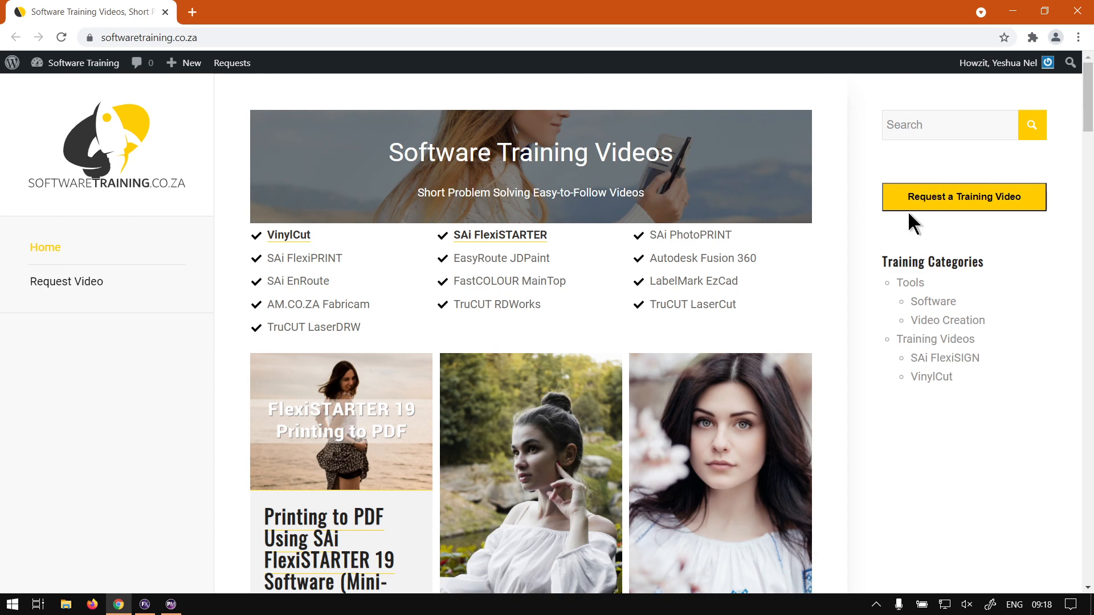
mouse_move(1068, 245)
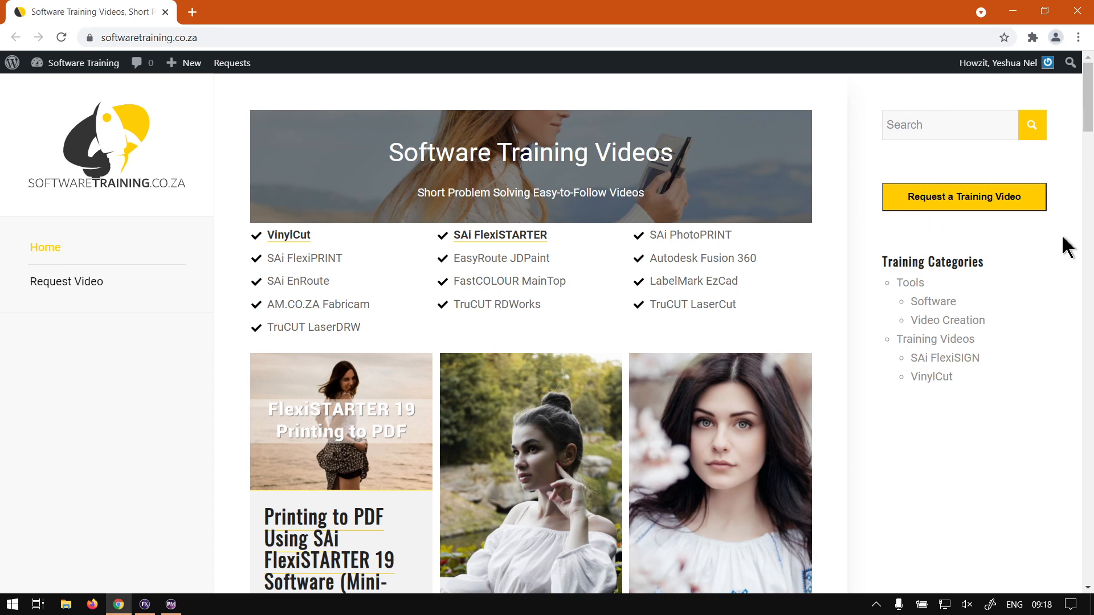
mouse_move(1016, 236)
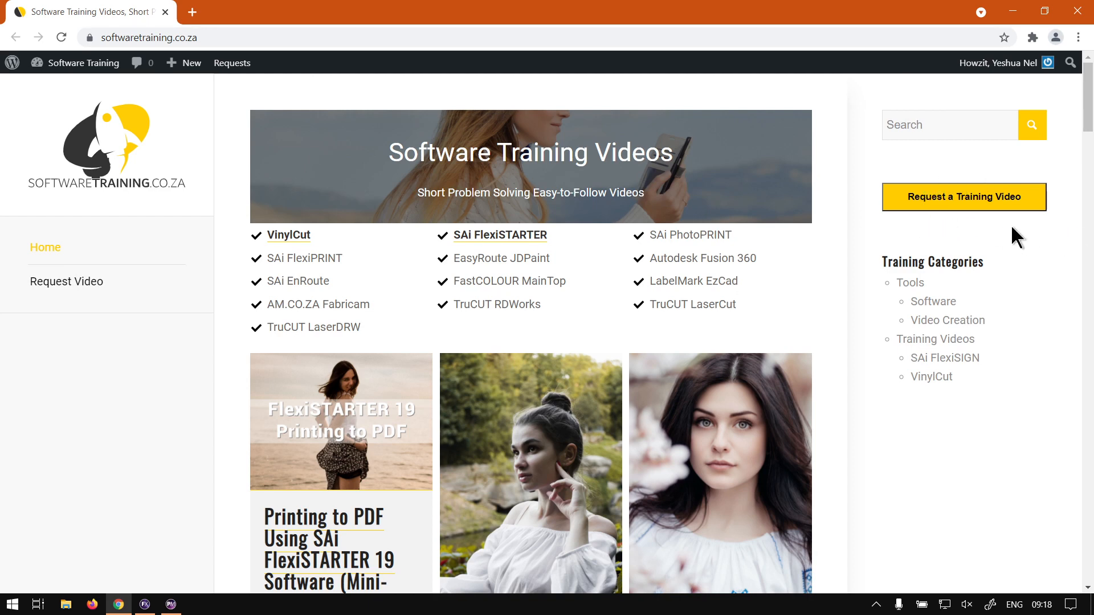